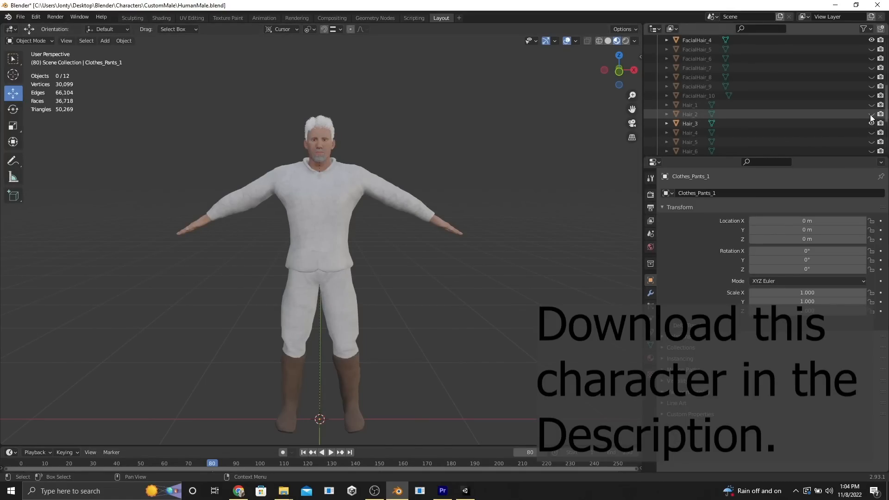
- Preview the finished armored character by toggling a hair variant's visibility in the Outliner
scroll(down, 3)
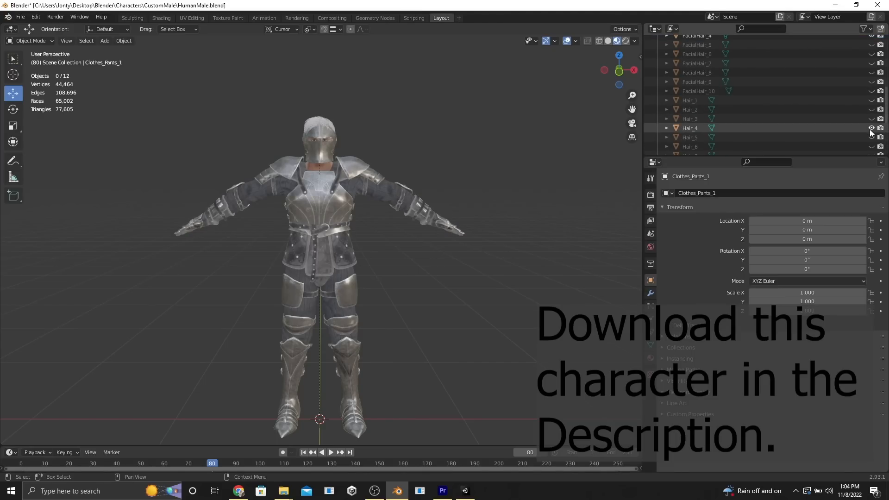
click(871, 127)
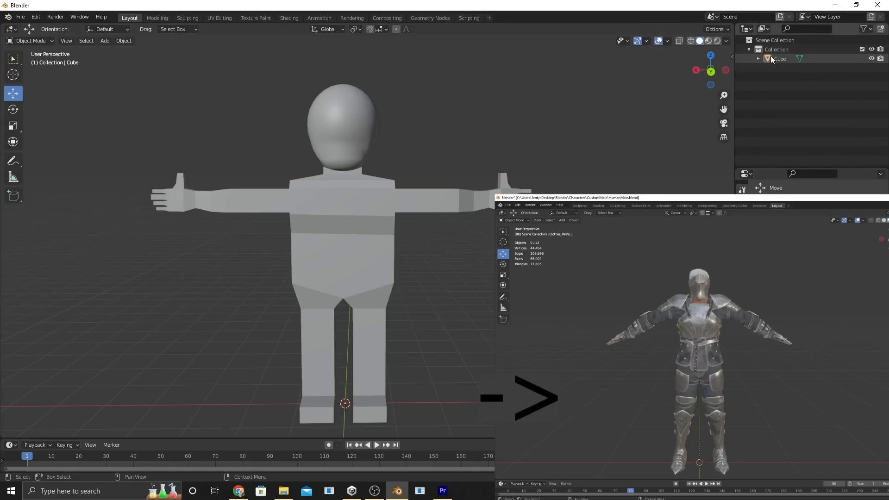
click(340, 255)
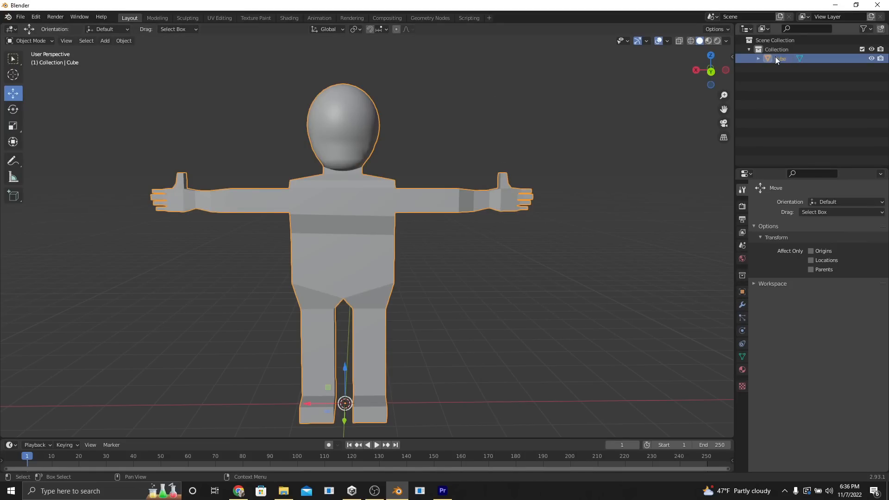
click(537, 109)
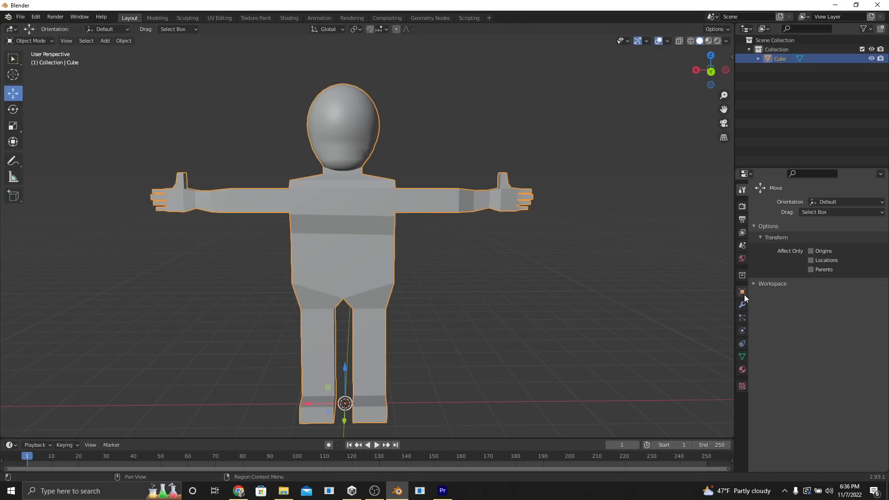
click(741, 291)
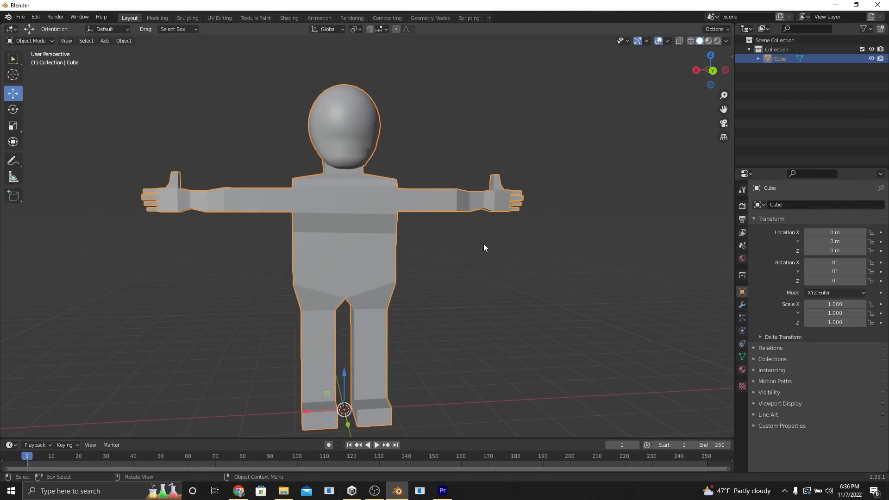
mouse_move(373, 224)
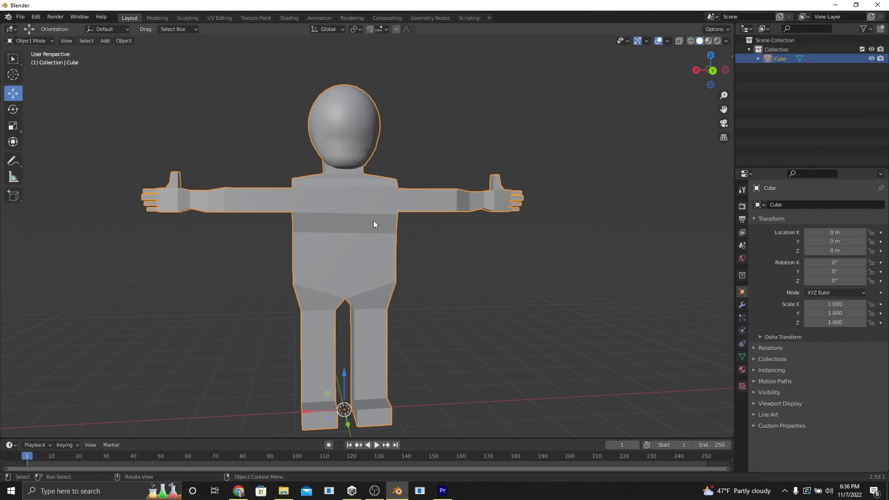
click(312, 234)
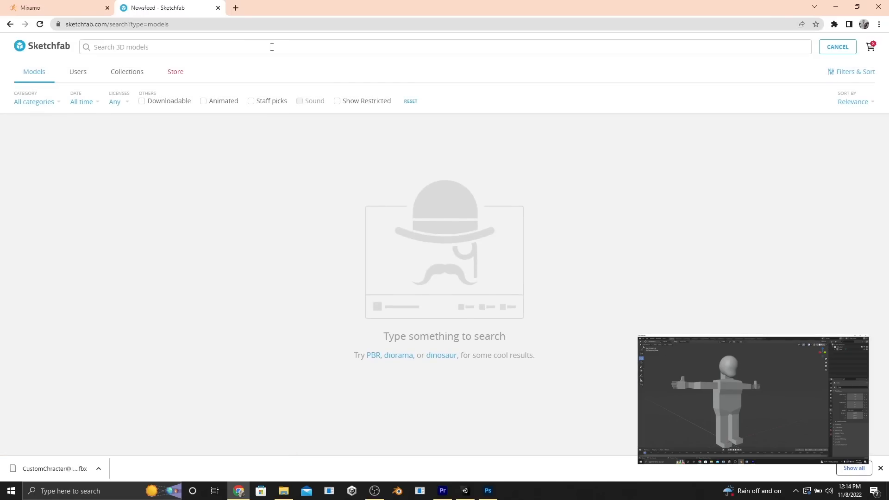
- Search Sketchfab for 'armor' filtered to CC BY, CC BY-SA and CC BY-ND licenses
text(armor)
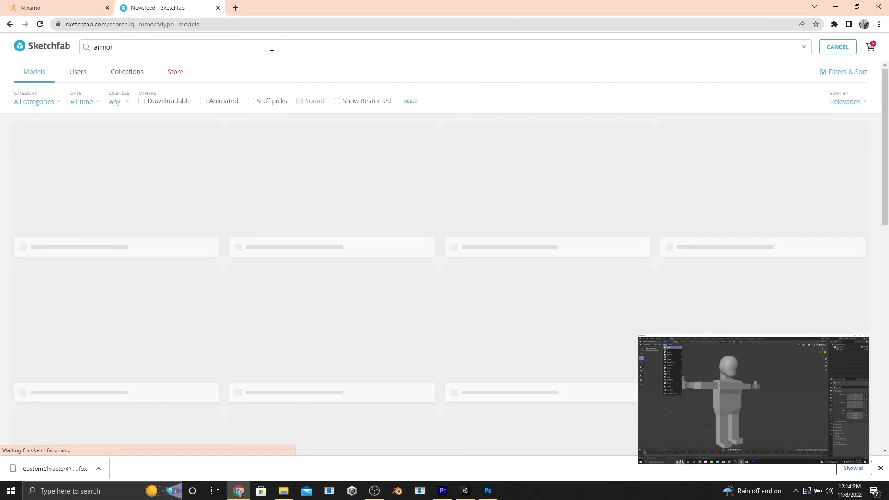
click(117, 102)
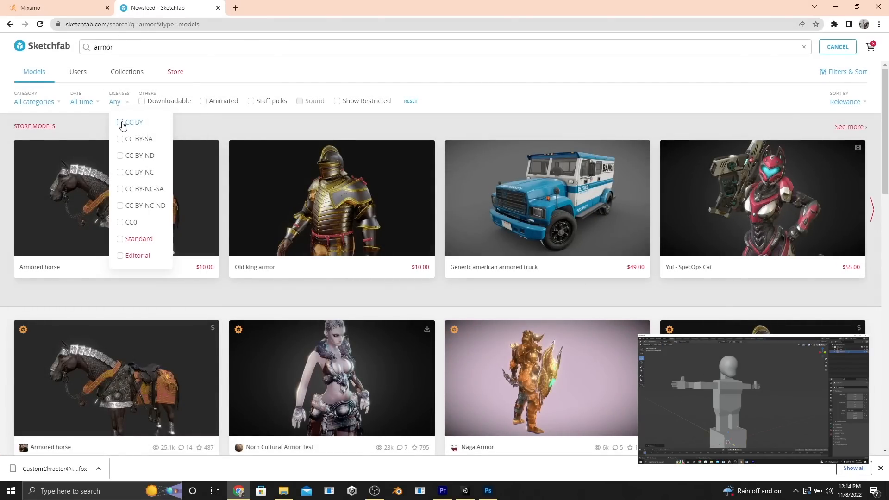
click(119, 138)
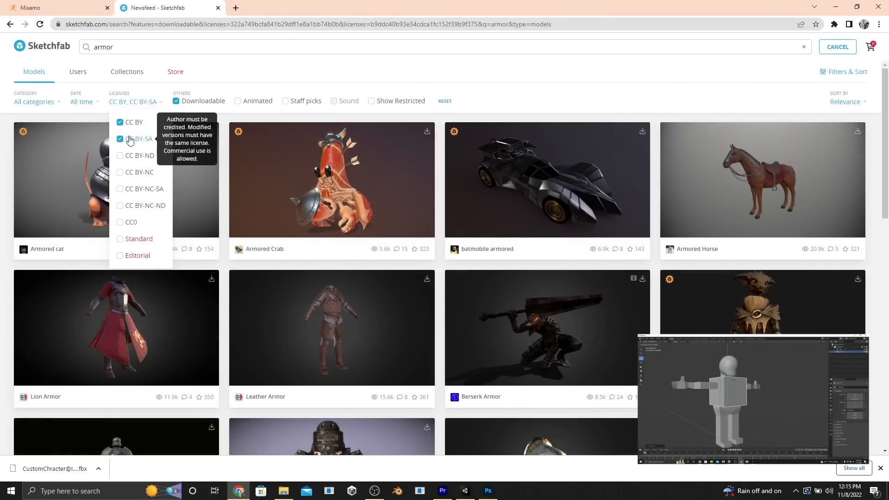
mouse_move(130, 158)
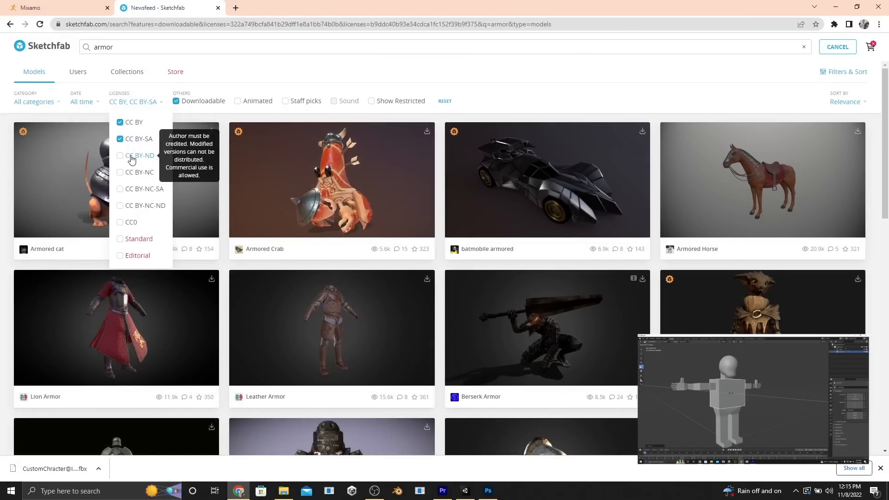
click(119, 156)
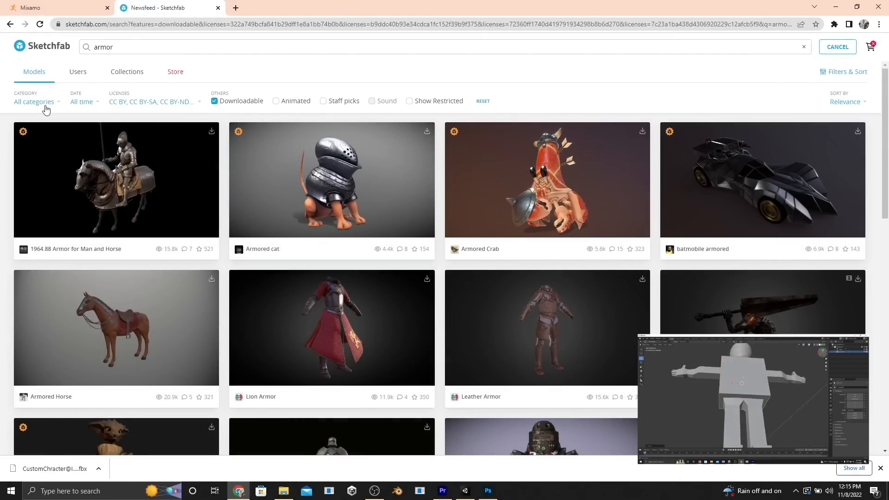
- Try the Characters & Creatures category, then switch the results to Fashion & Style
click(34, 102)
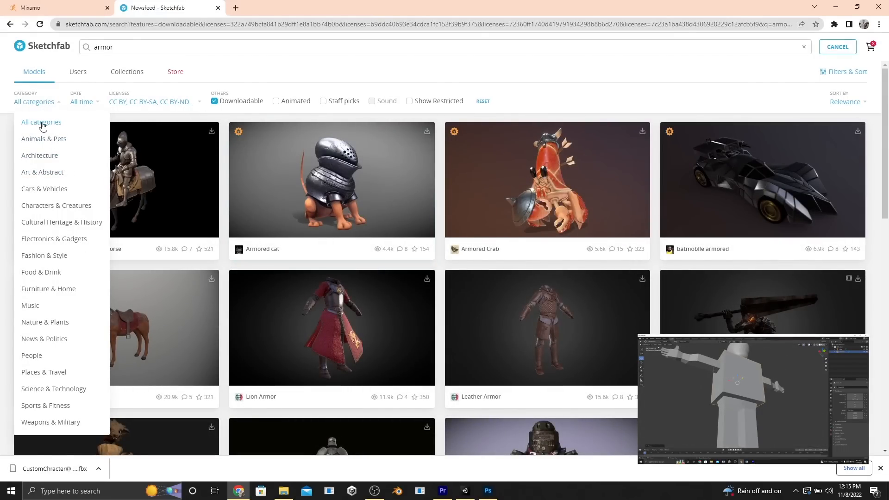
click(56, 205)
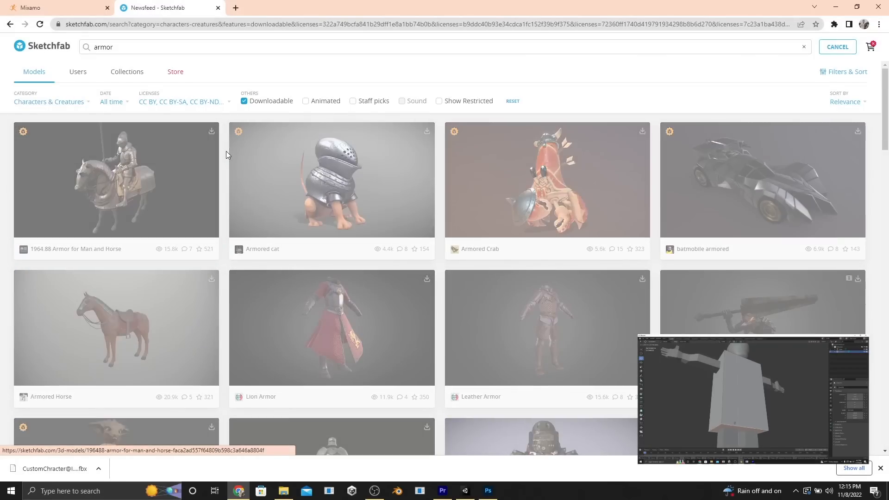
scroll(down, 3)
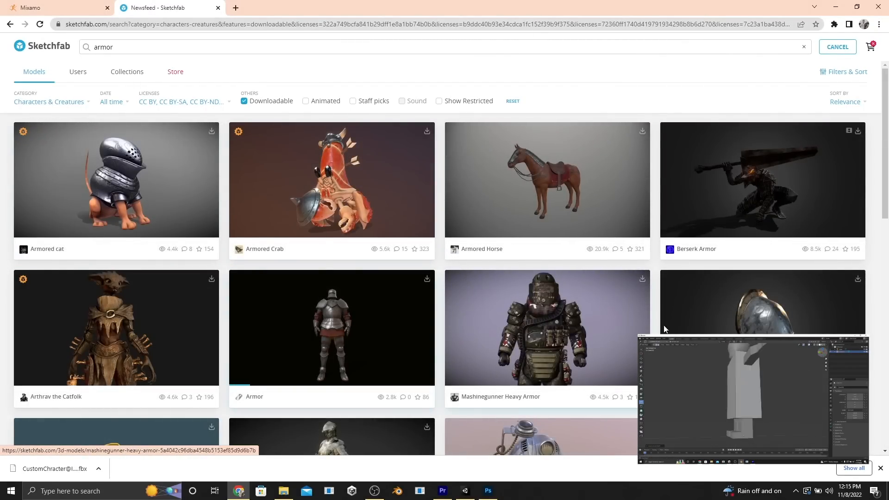
click(49, 102)
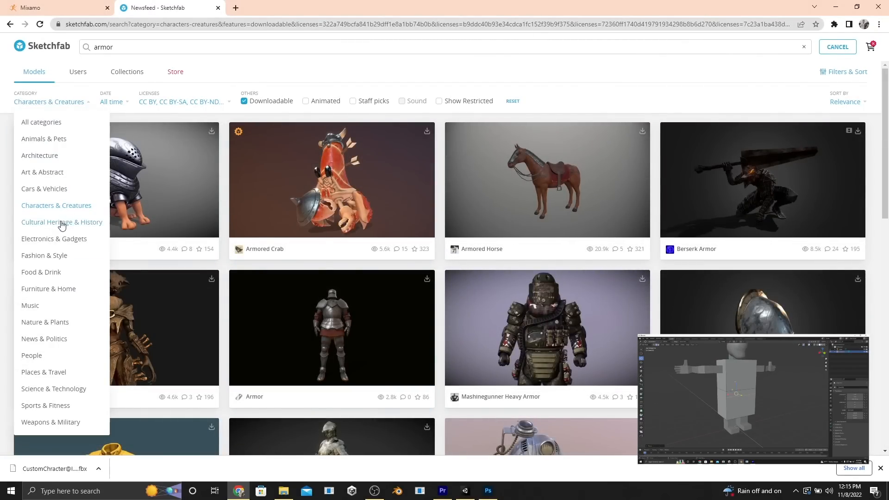
mouse_move(71, 265)
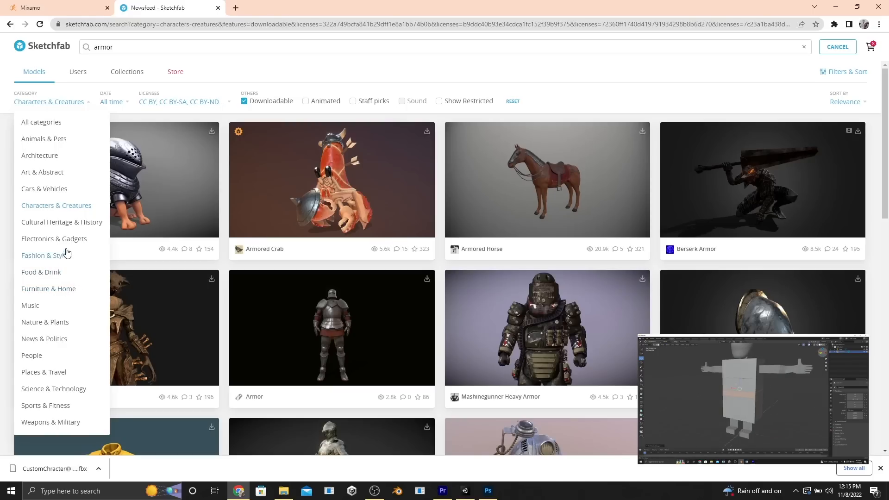
click(42, 256)
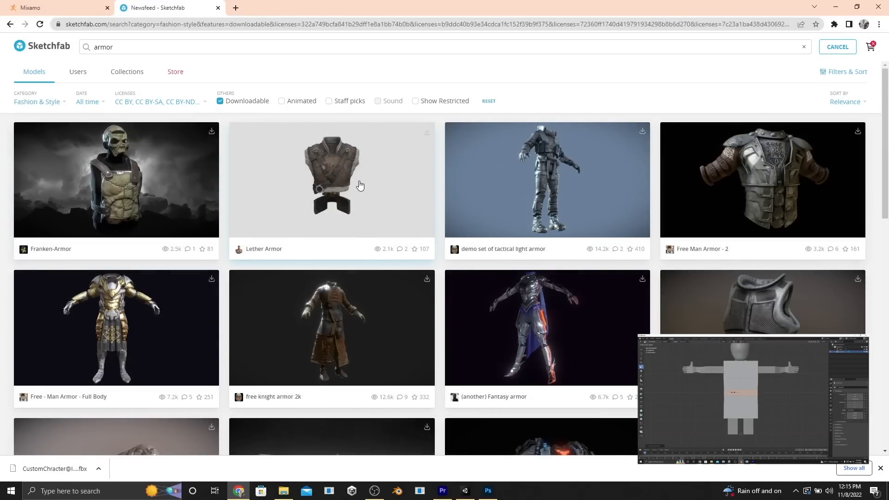
- Inspect the Lether Armor model page and its 200.8k triangle count
click(331, 180)
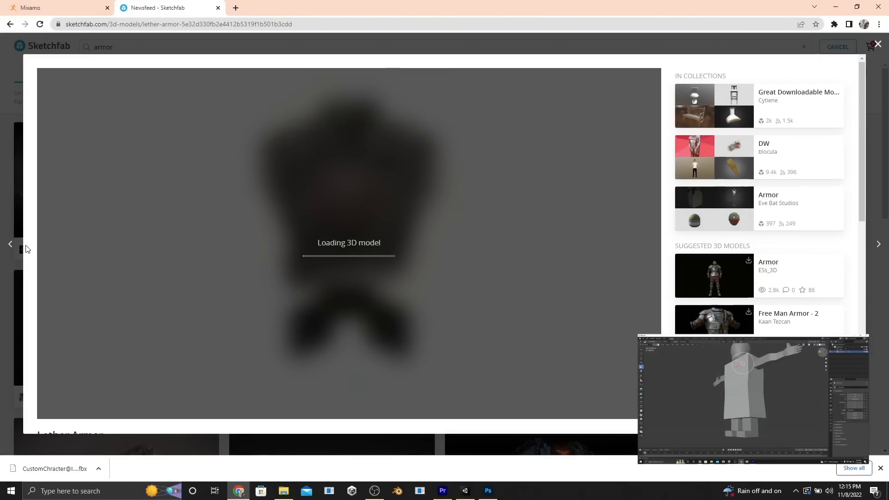
scroll(down, 3)
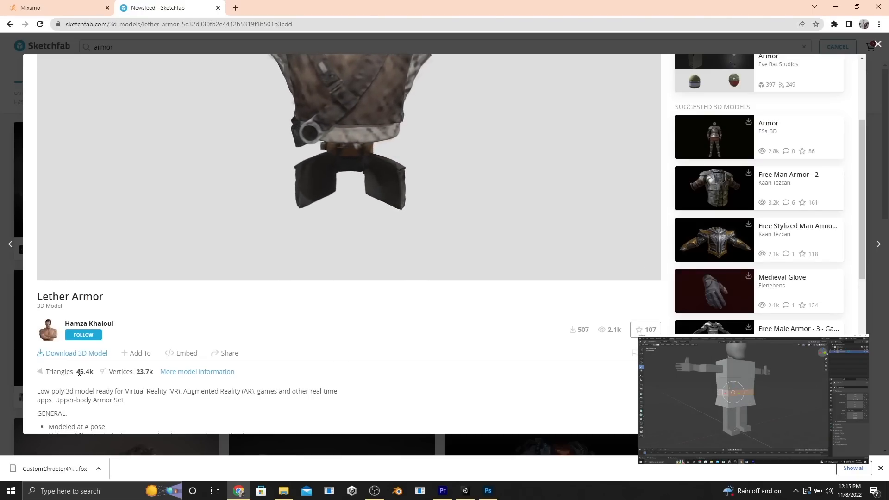
double_click(84, 371)
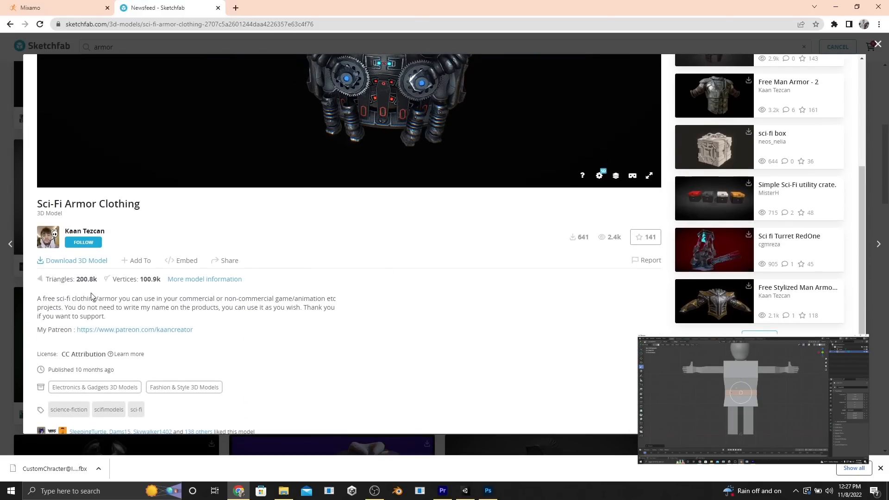
double_click(85, 278)
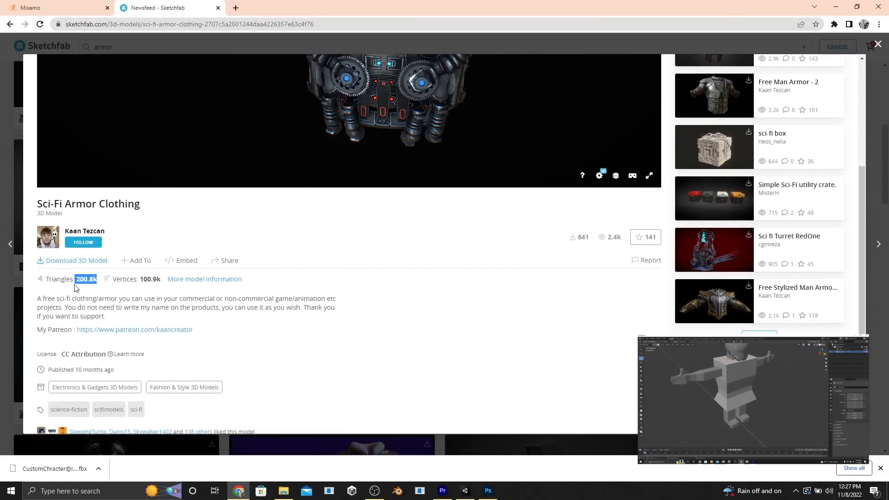
- Search 'knight' and look over the 3D Wooden Chess Knight model page
text(knight)
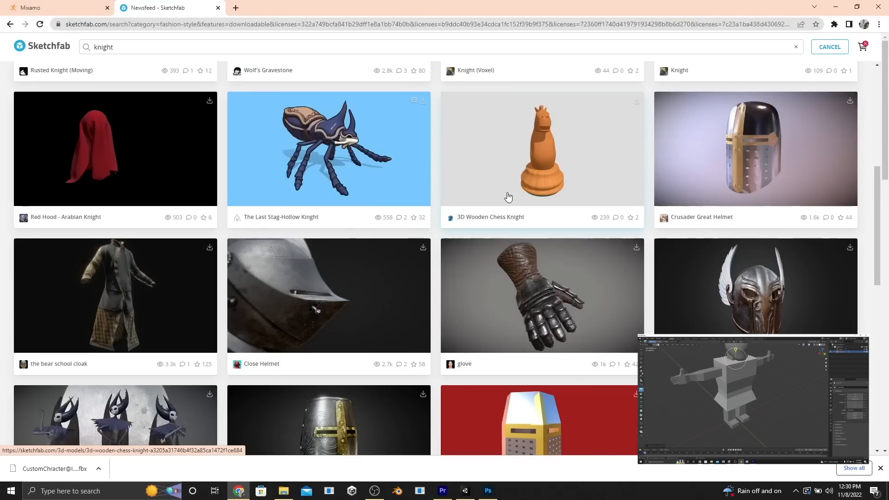
click(541, 149)
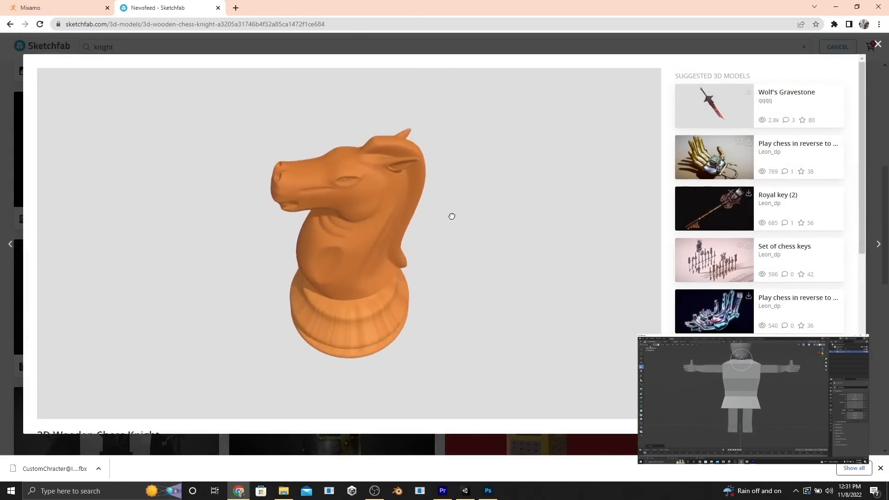
scroll(down, 3)
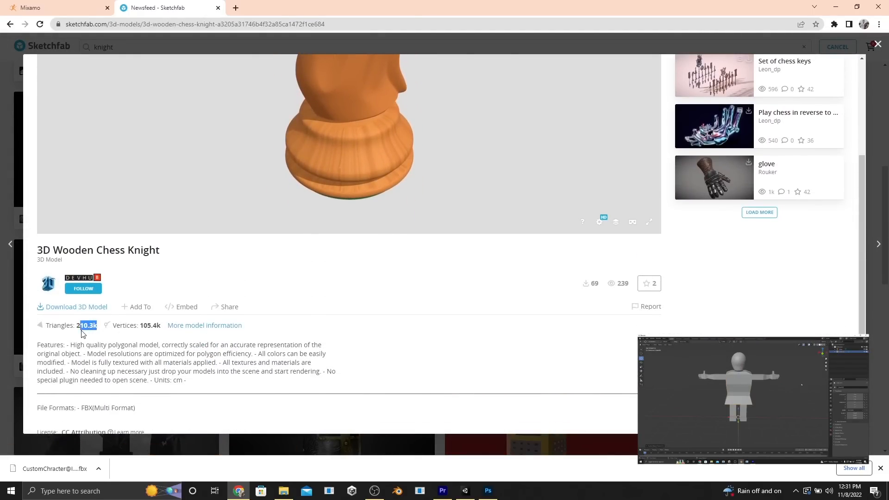
- Search 'batman' and review the Batman Arkham Origins model page
text(batman)
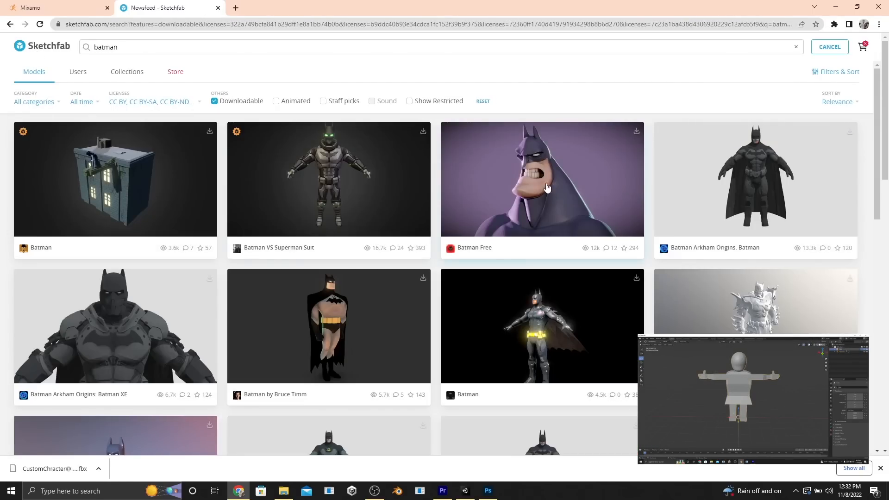
click(754, 179)
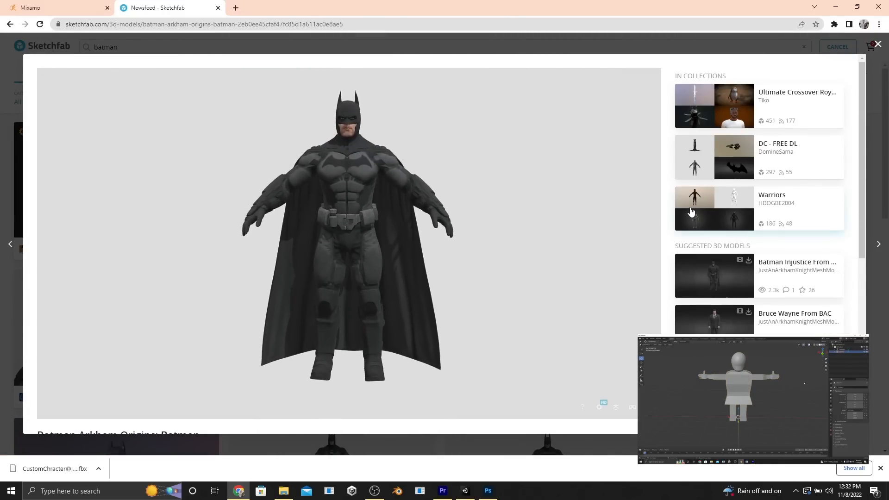
scroll(down, 3)
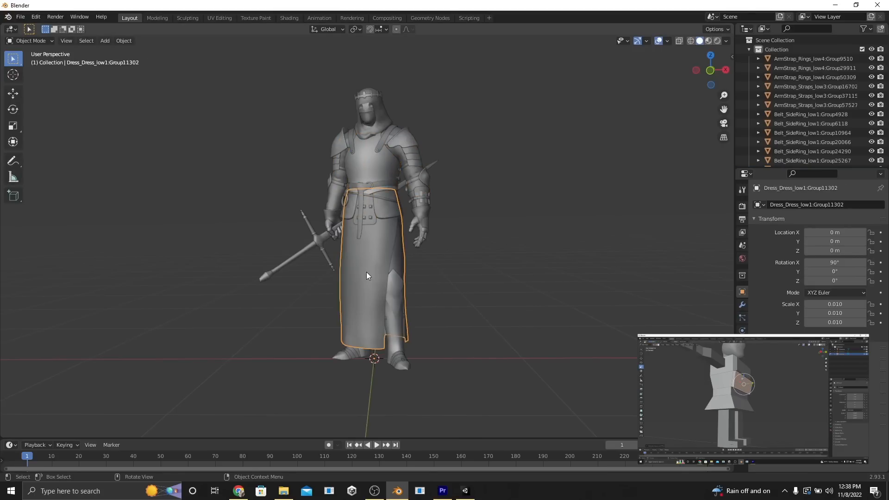
- Select separate knight armor pieces, then return to the custom character and show its Constraints
click(368, 101)
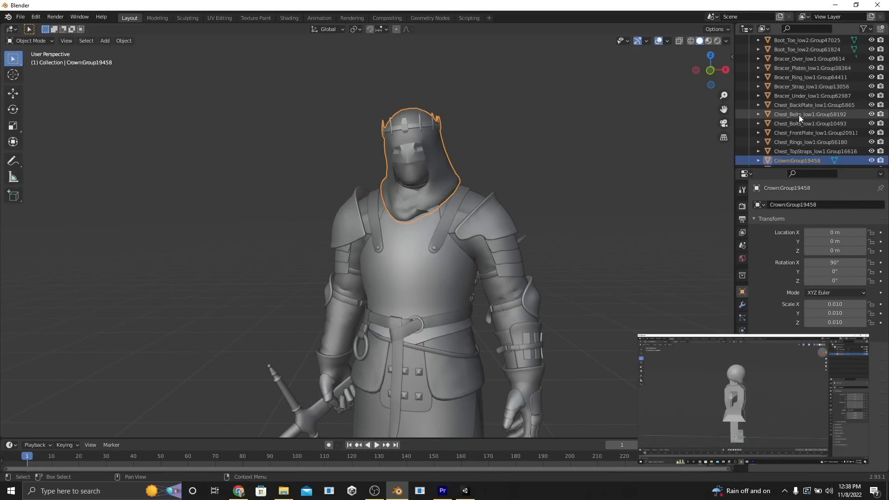
click(419, 182)
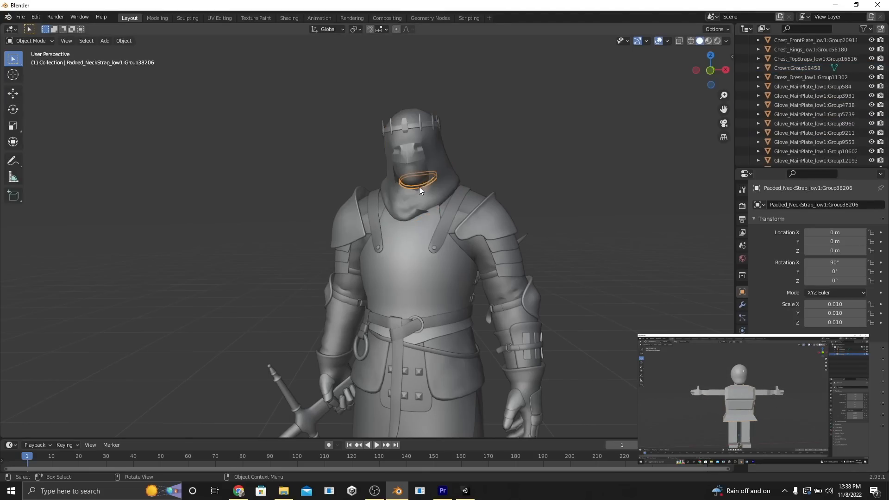
click(796, 68)
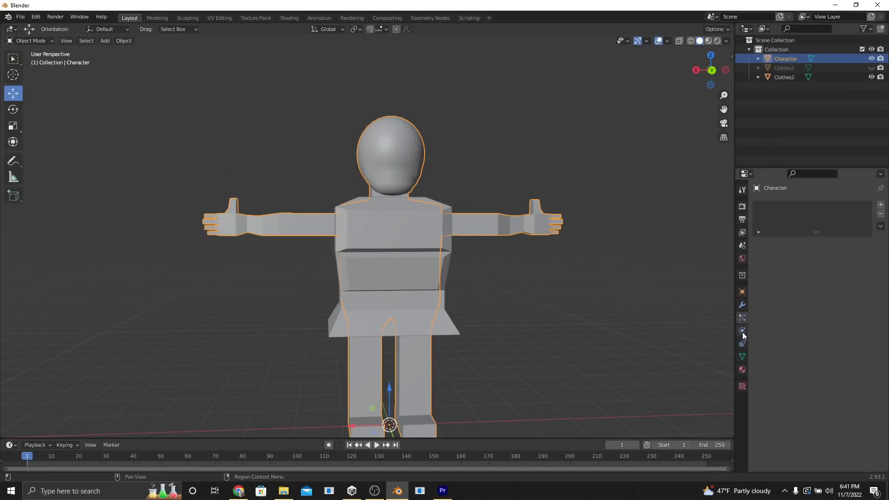
click(742, 344)
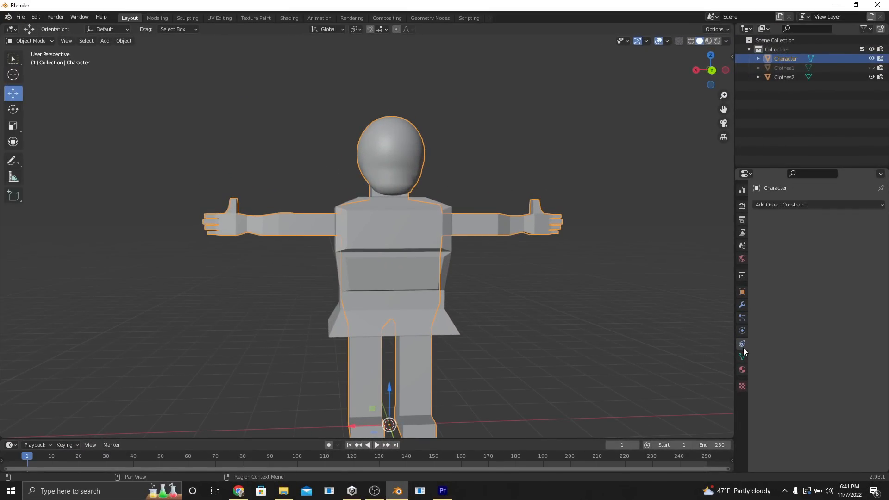
- Add Basis and Nose1 shape keys and switch to Sculpt Mode to draw the nose
click(742, 356)
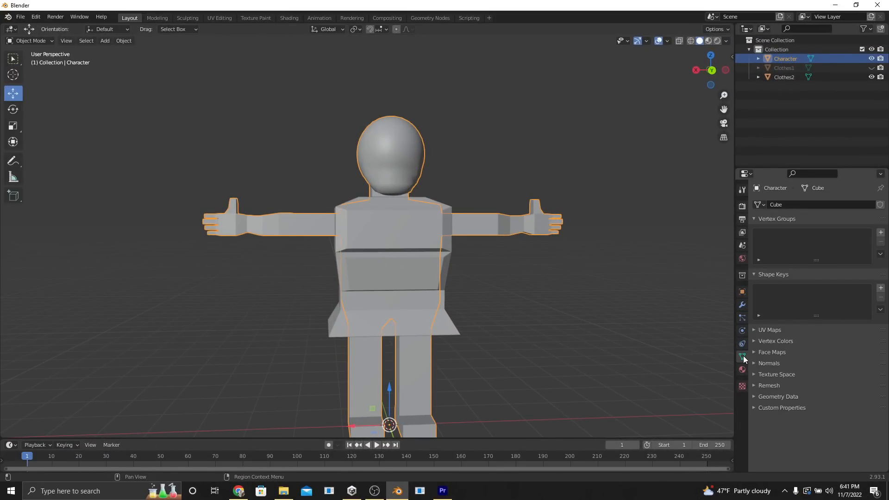
click(881, 288)
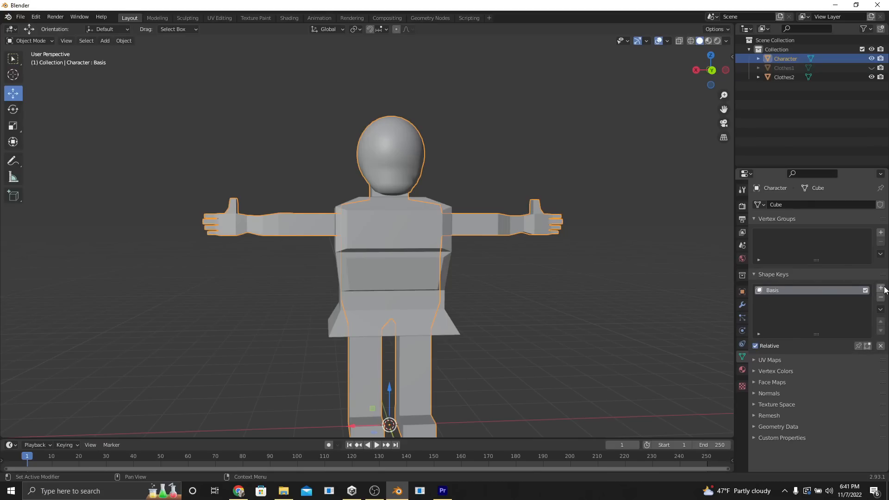
click(881, 288)
text(Nose1)
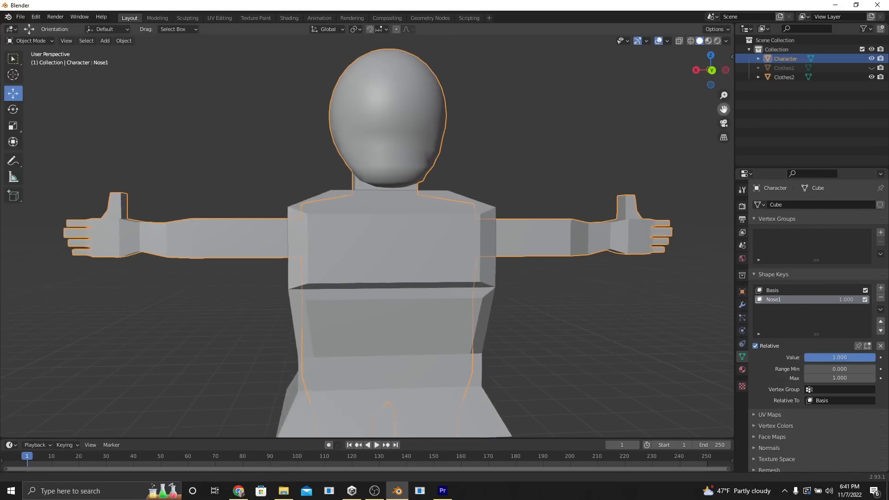
click(32, 40)
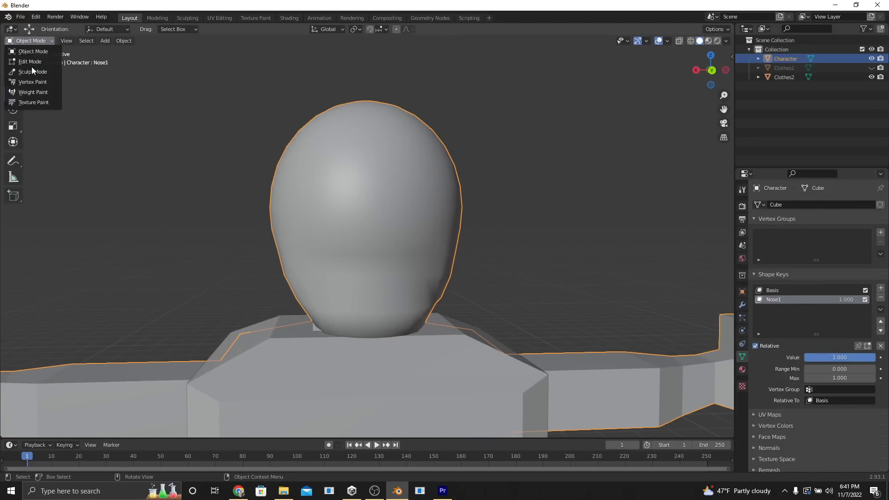
click(33, 71)
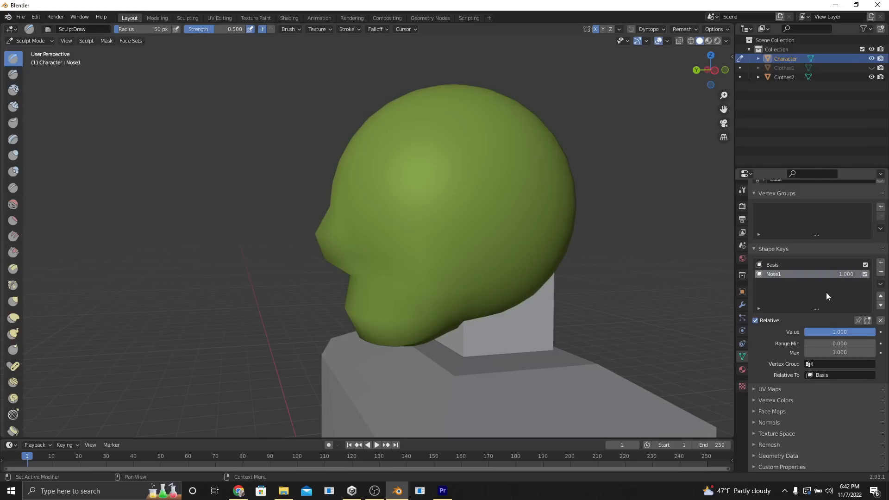
- Add Nose2, Ears1 and Ears2 shape keys, sculpt the ears, then return to Object Mode
click(880, 261)
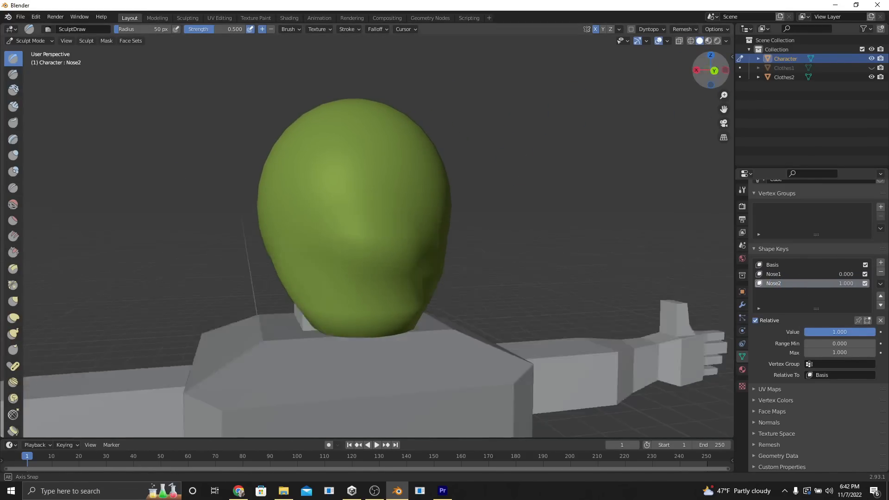
click(880, 262)
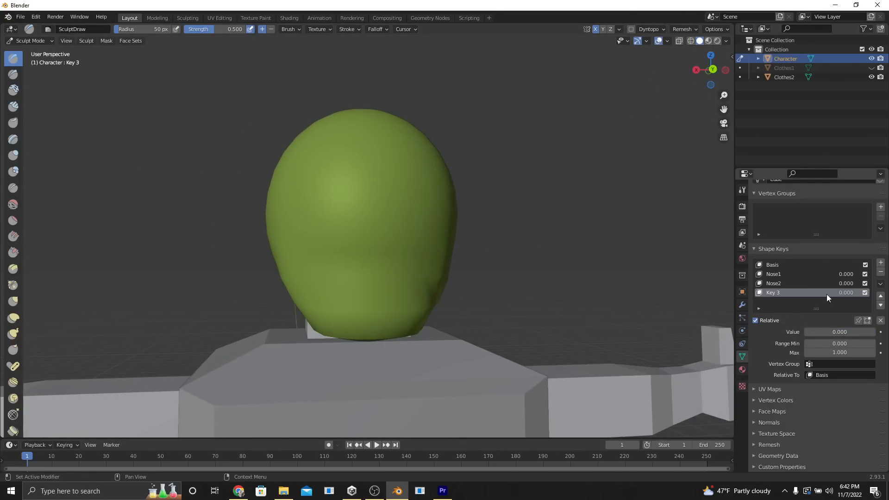
double_click(772, 292)
text(Ears1)
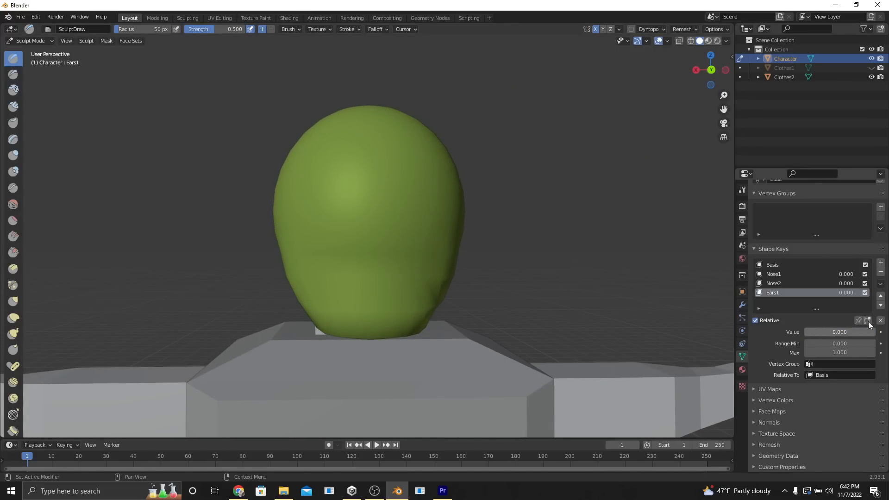
click(881, 261)
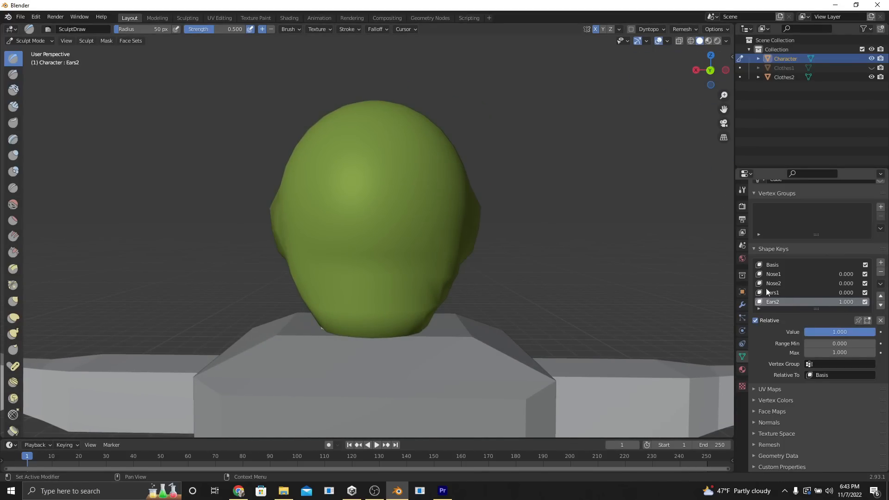
mouse_move(352, 176)
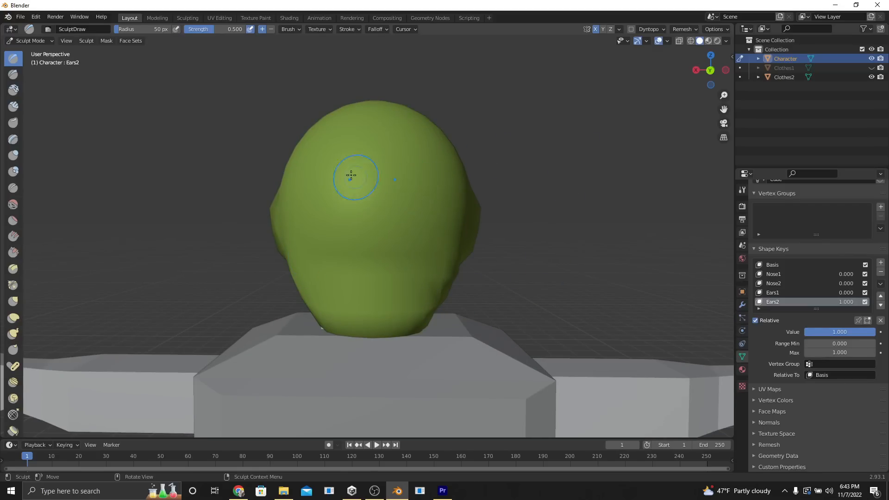
click(29, 41)
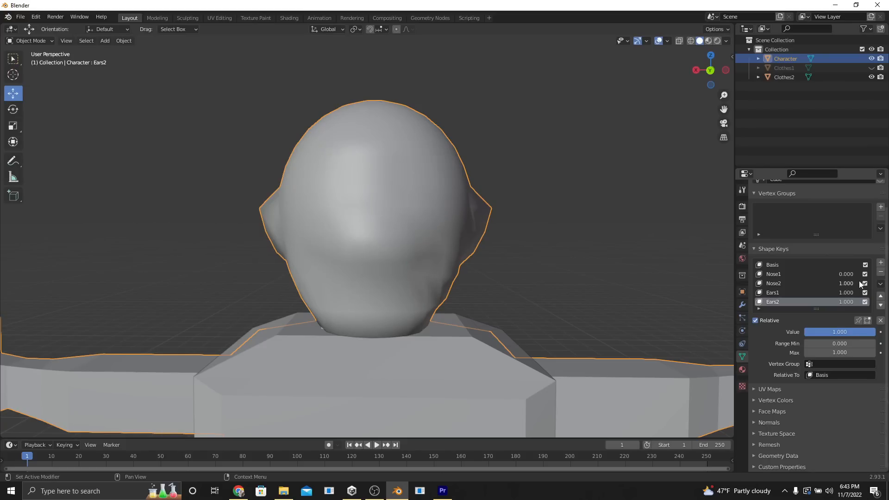
- Set the shape key values to 1.000 and add sphere hair pieces Hair1 and Hair2 on the head
click(772, 274)
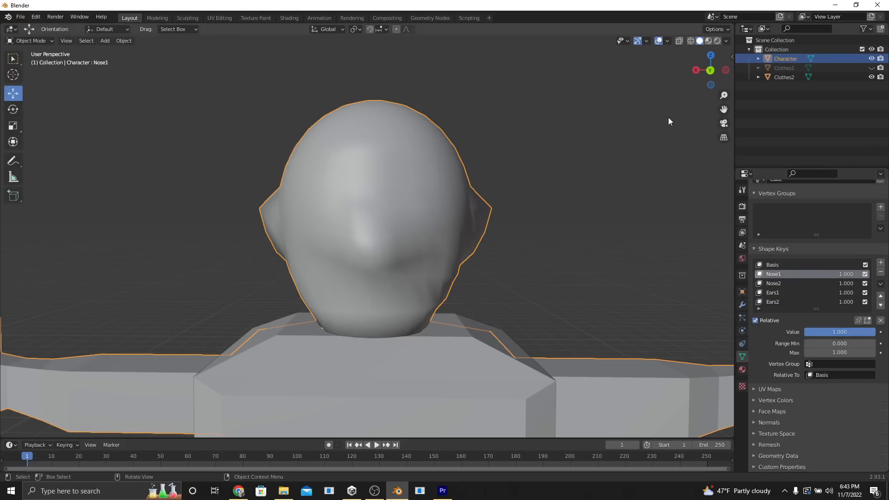
scroll(down, 3)
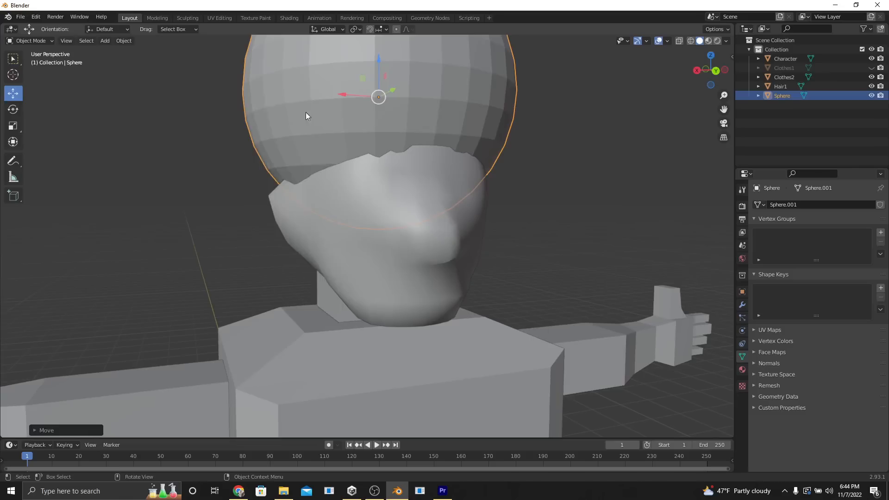
click(785, 58)
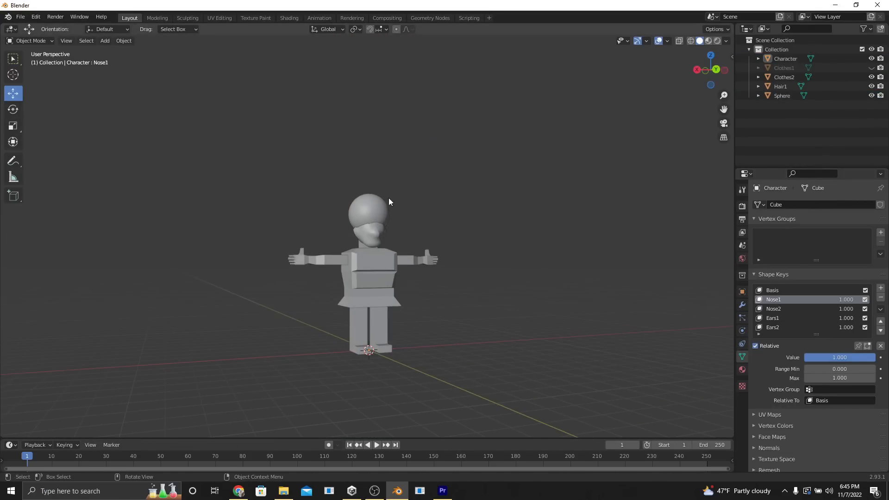
click(780, 95)
text(Hair2)
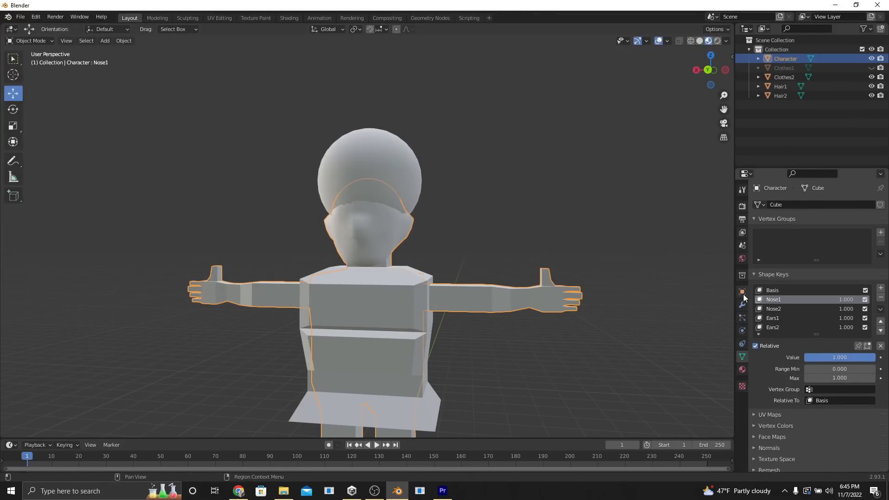
- Give the character an orange base-colour SkinTone material
click(742, 369)
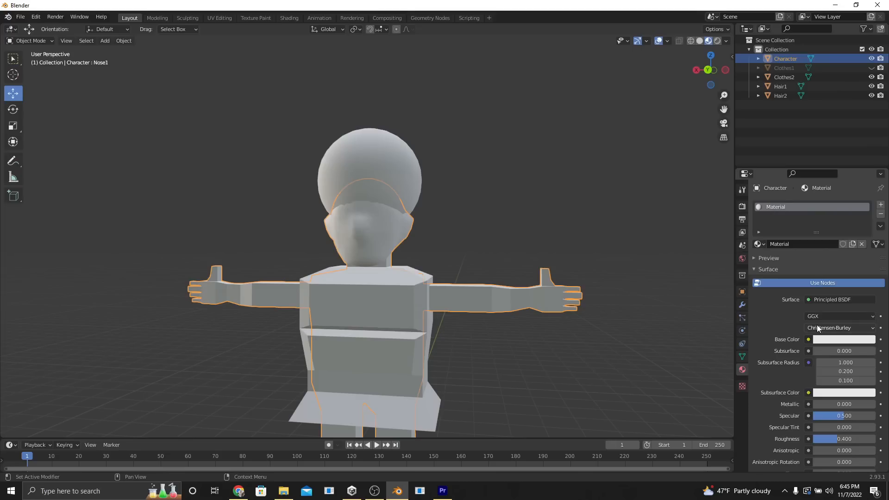
click(845, 338)
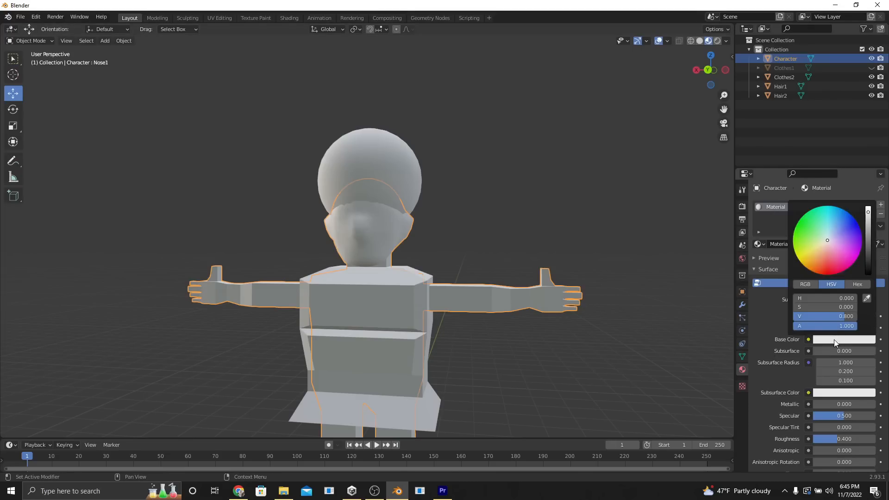
click(814, 257)
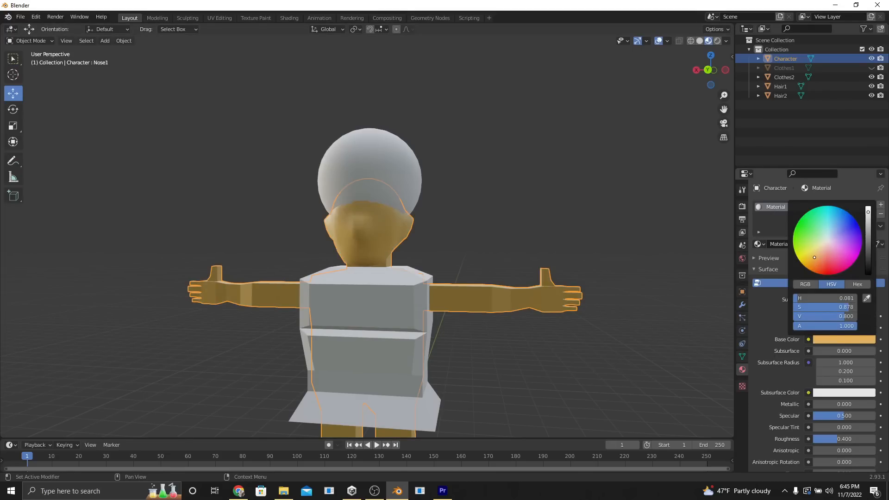
click(839, 250)
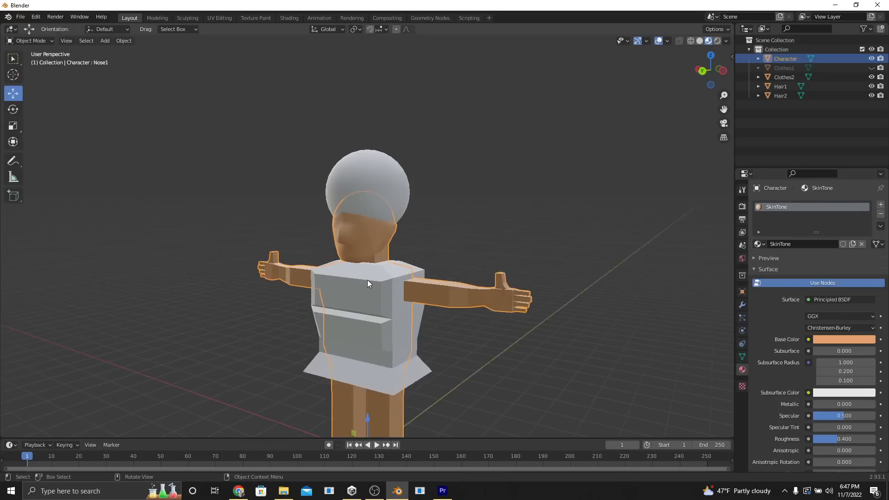
- Assign a second SkinTone_Torso material to the selected torso faces
click(879, 203)
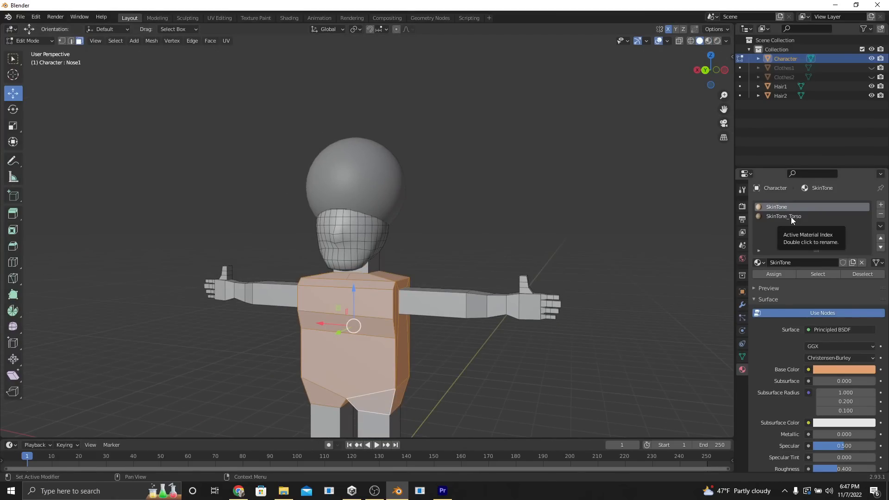
click(784, 215)
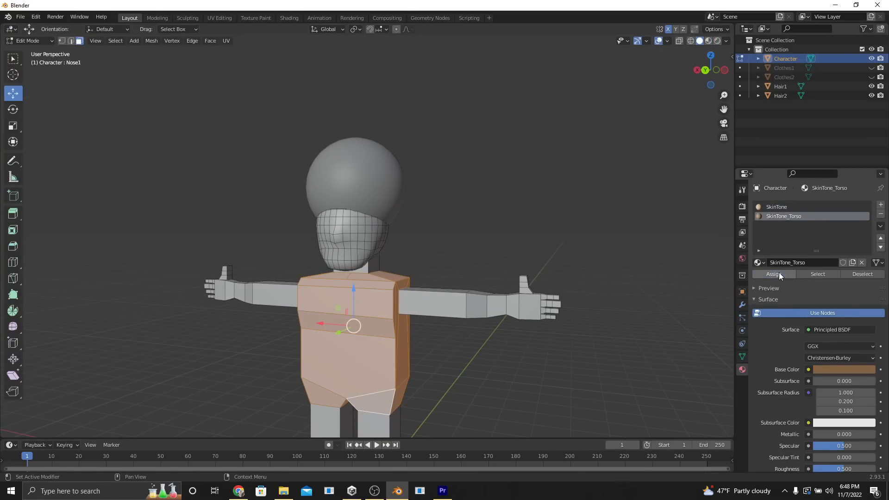
click(27, 40)
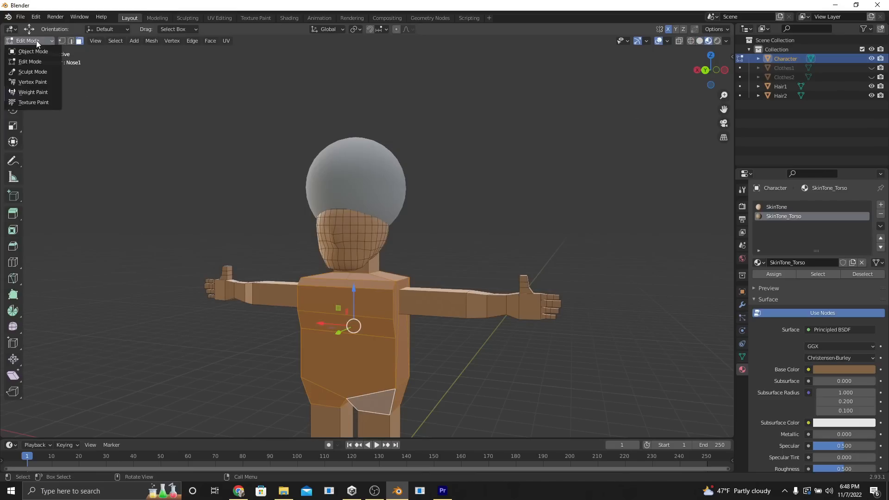
- Set the torso material's Blend Mode to Alpha Clip so the torso can hide under clothing
click(34, 51)
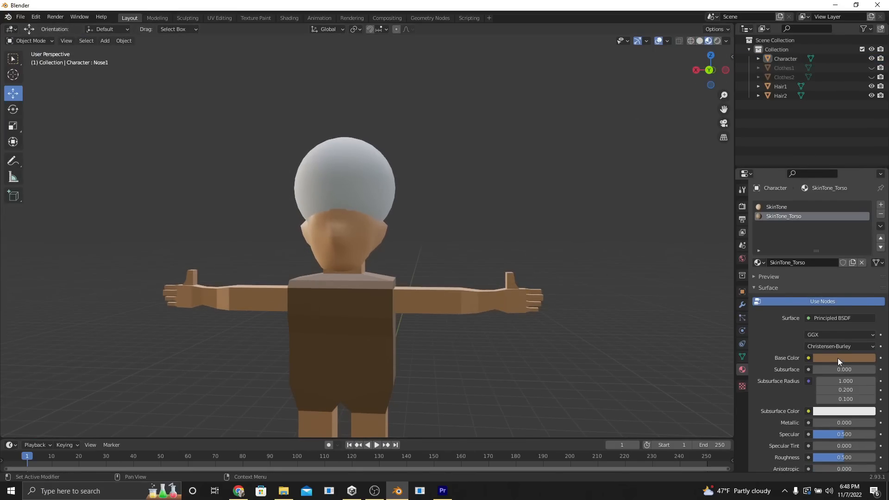
click(844, 357)
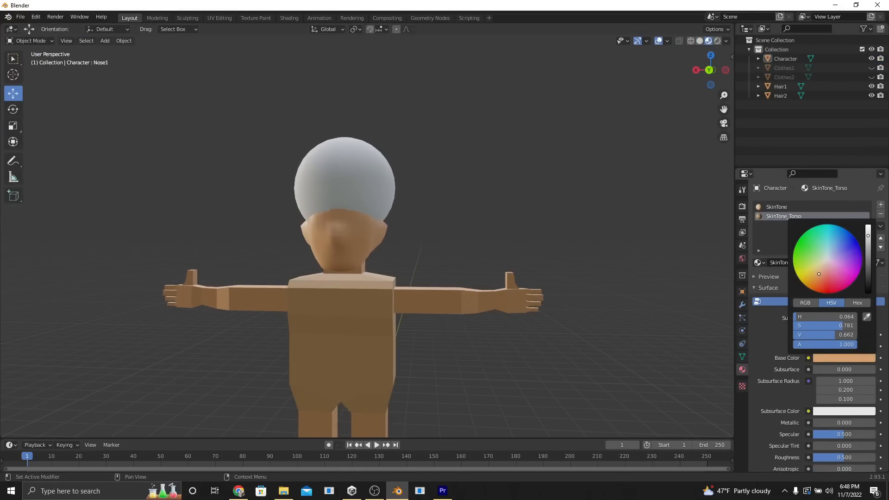
click(845, 361)
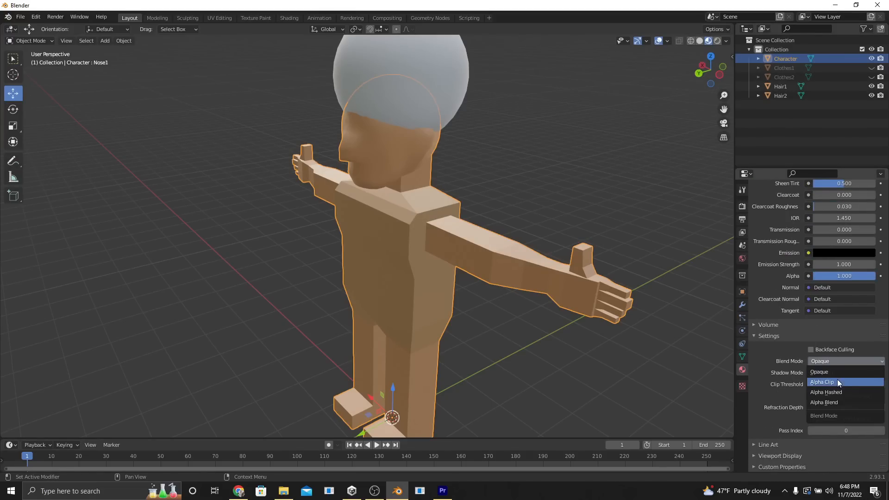
click(821, 381)
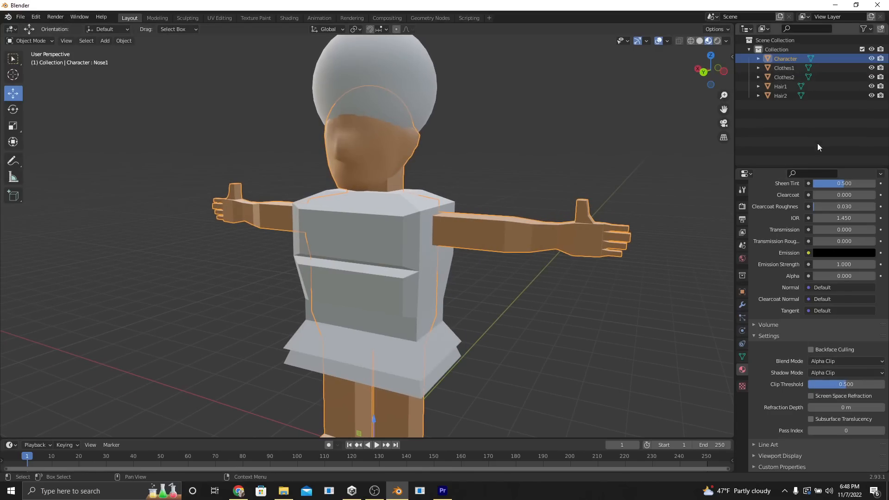
click(871, 77)
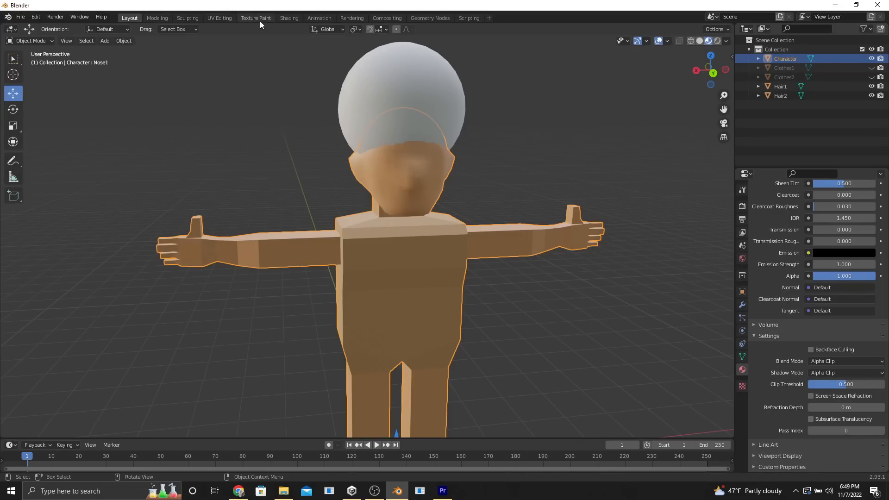
- Smart UV Project all character faces and view the untextured mesh in Texture Paint
click(256, 17)
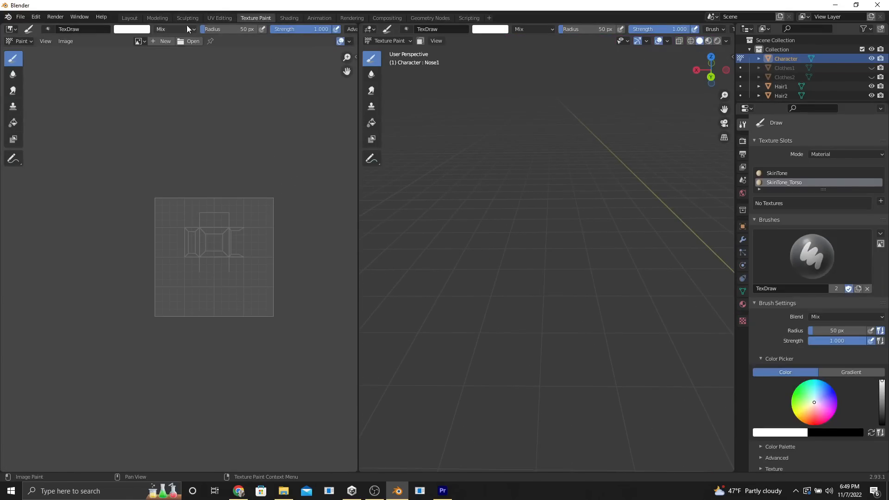
click(129, 17)
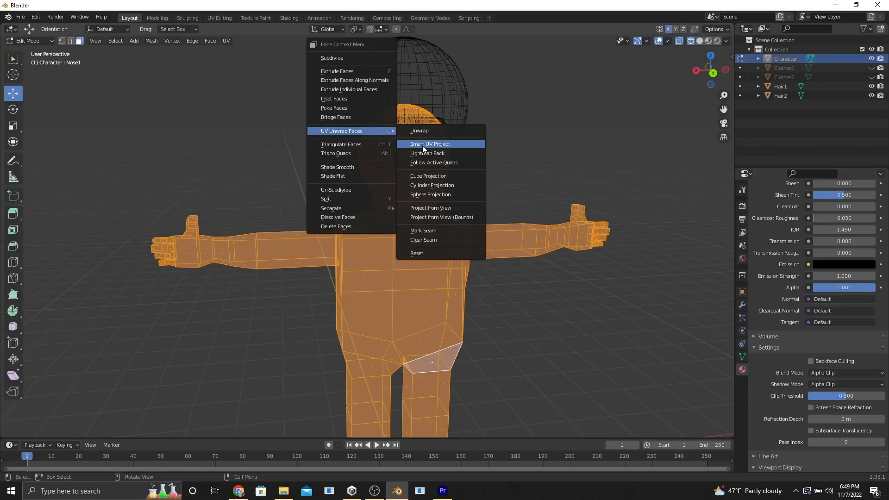
click(429, 144)
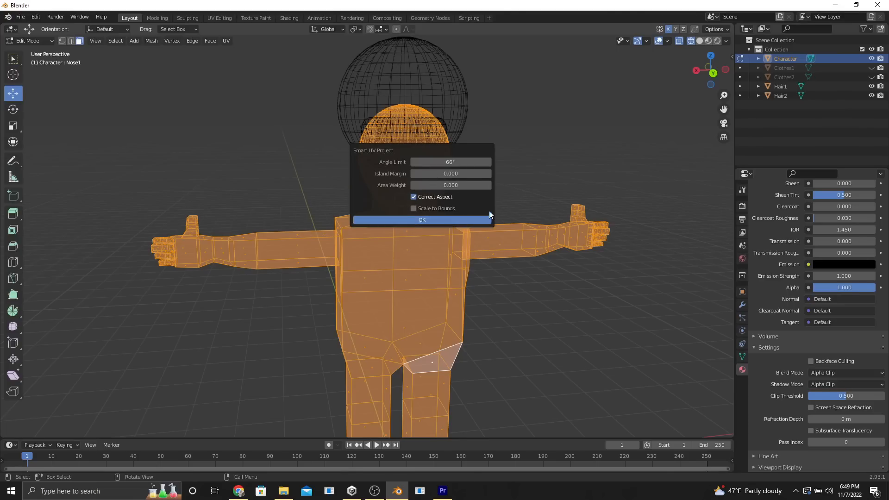
click(256, 17)
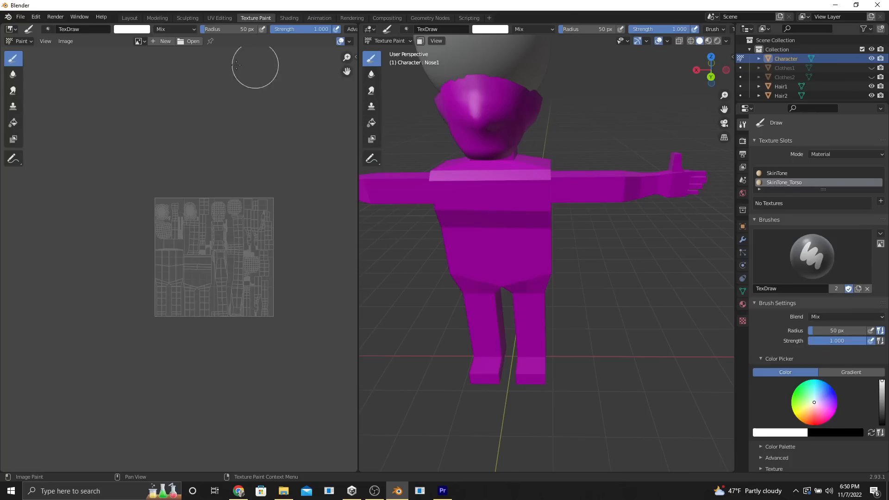
click(163, 41)
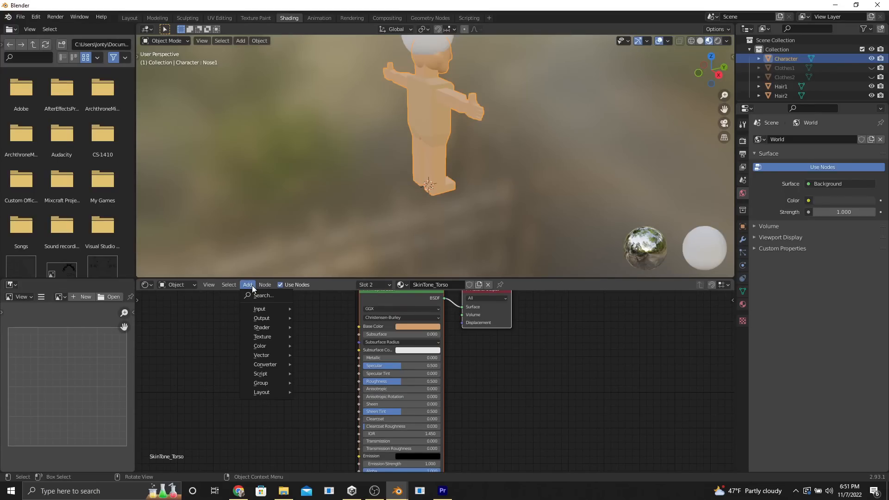
- Add an Image Texture node via search and wire a new CharacterSkin image into Base Color
text(img)
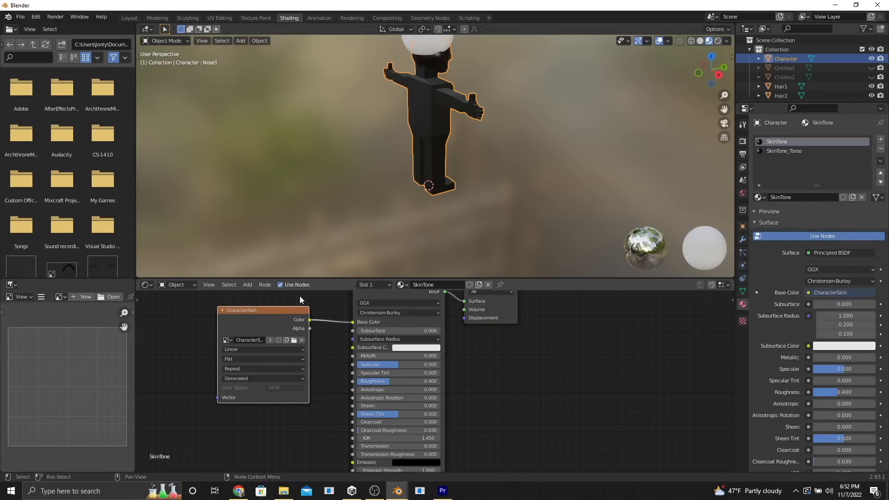
click(256, 17)
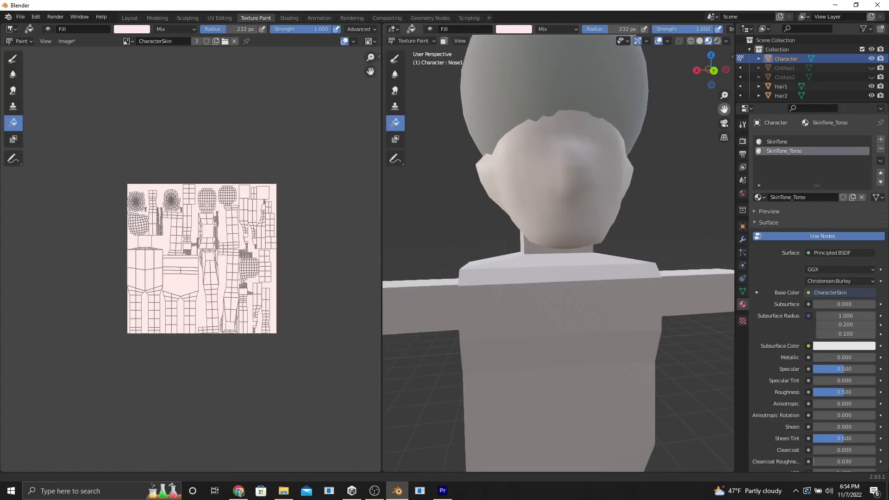
- Paint the face and chest lines on the texture, then bring up the UV Editing workspace
click(584, 256)
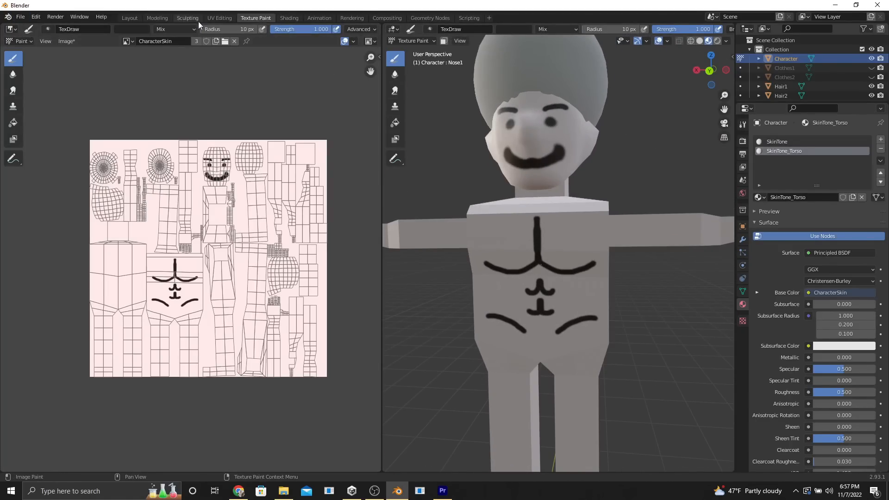
click(219, 18)
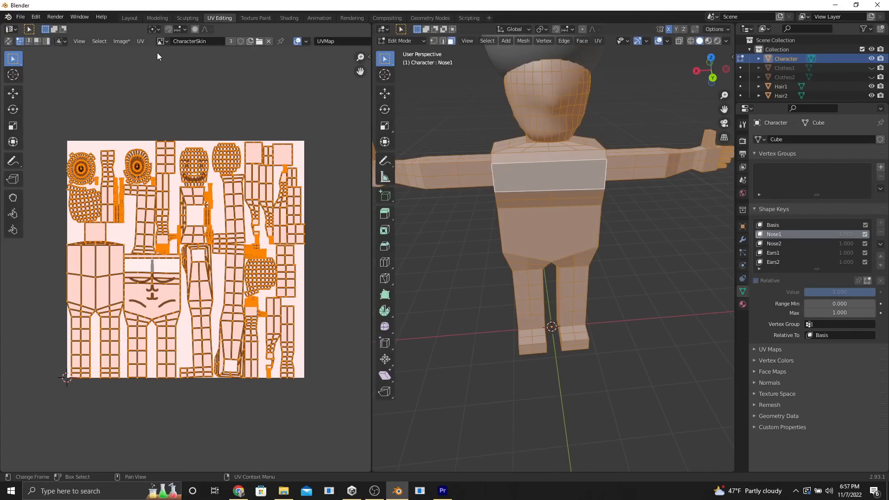
- Export the character as CustomChracter.fbx into Documents with Apply Transform
click(187, 17)
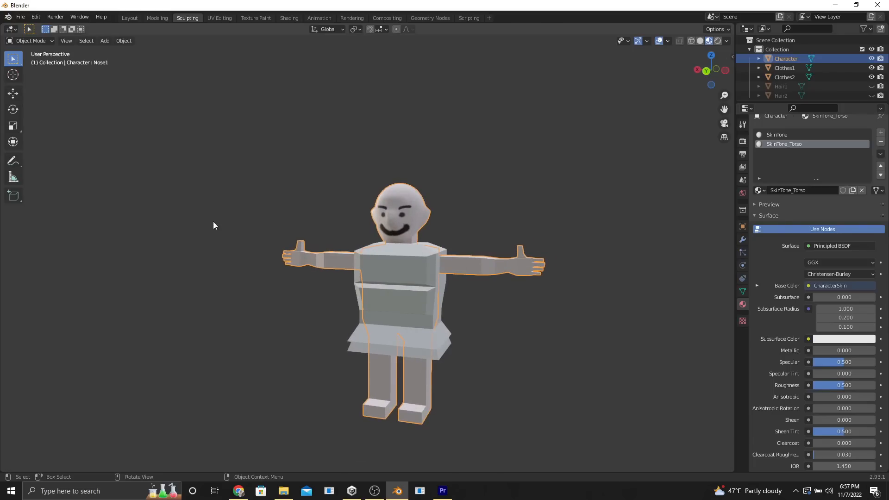
mouse_move(75, 59)
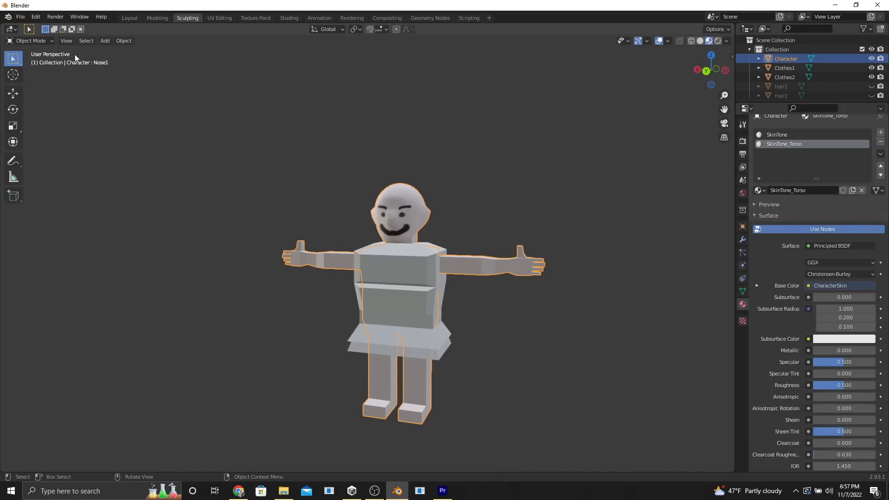
click(19, 17)
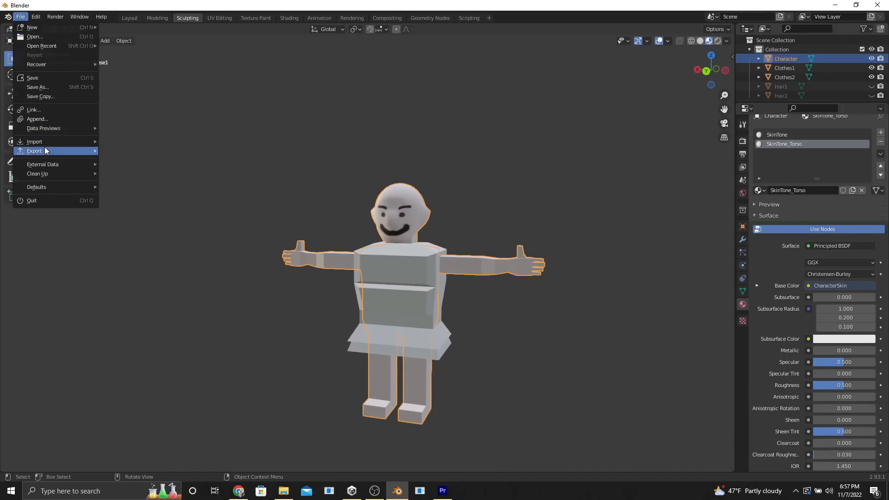
click(36, 151)
text(Ch)
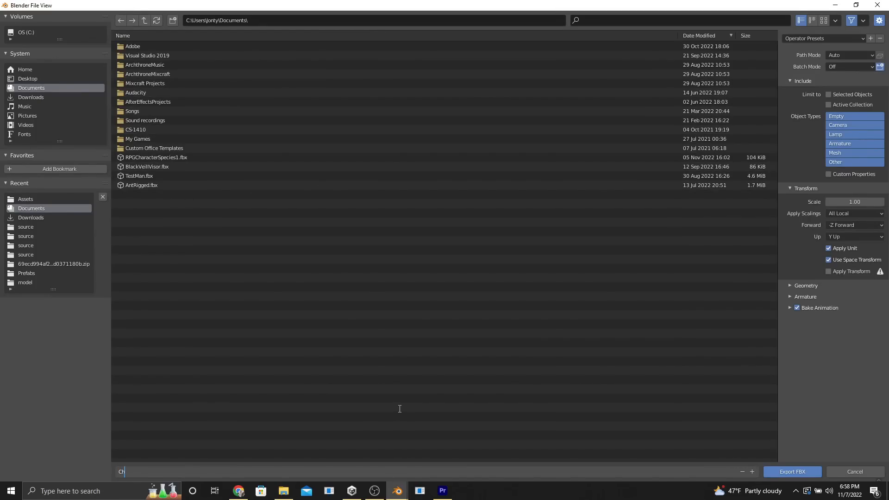
text(CustomChracter.fbx)
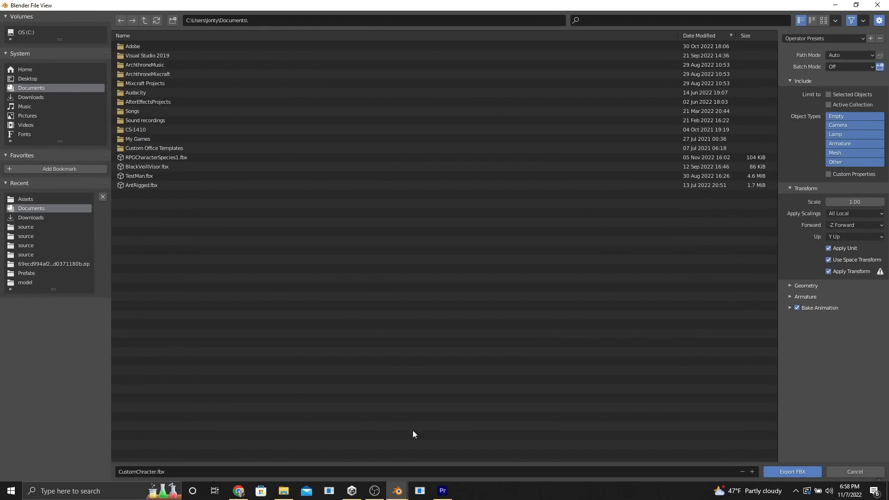
click(238, 490)
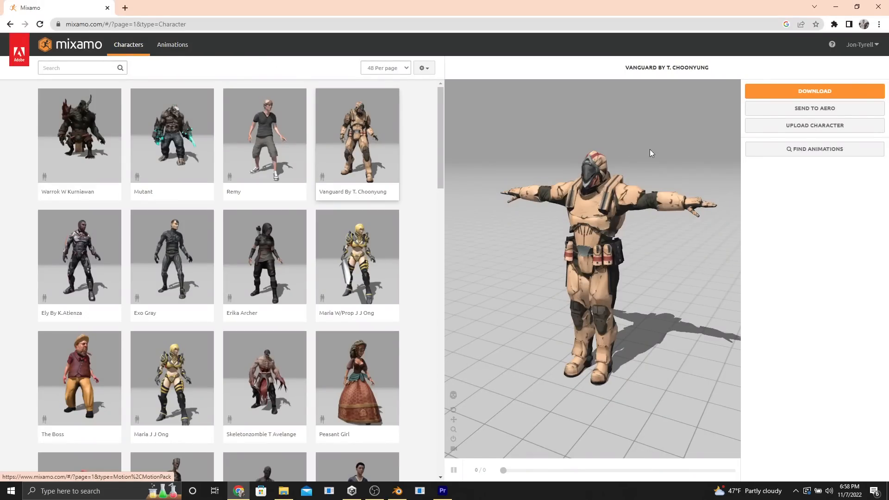
mouse_move(814, 149)
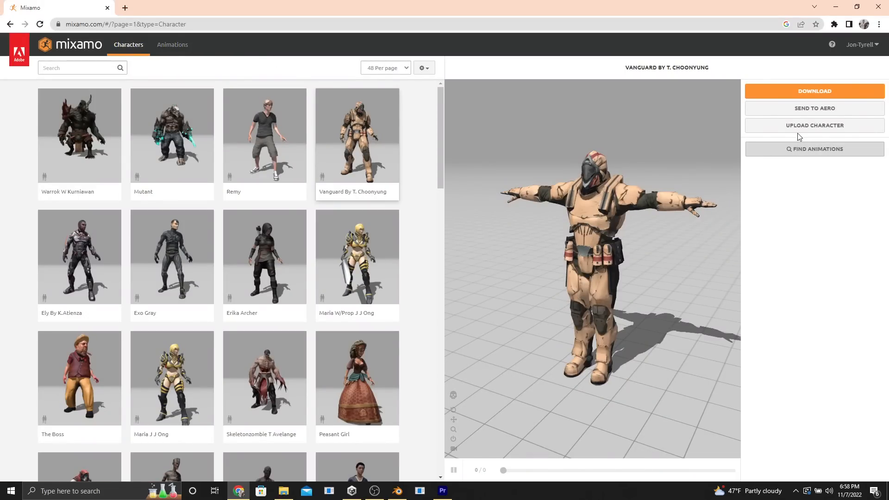
- Upload the character FBX to Mixamo and run it through the Auto-Rigger
click(814, 125)
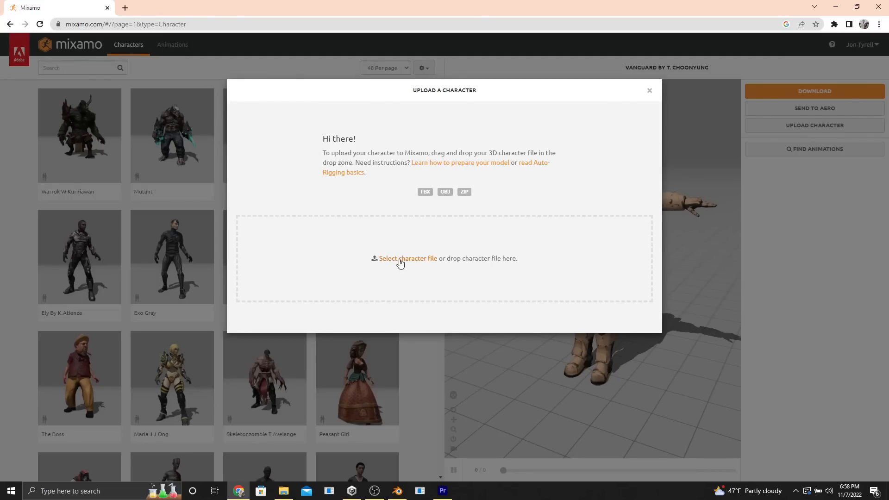
click(407, 258)
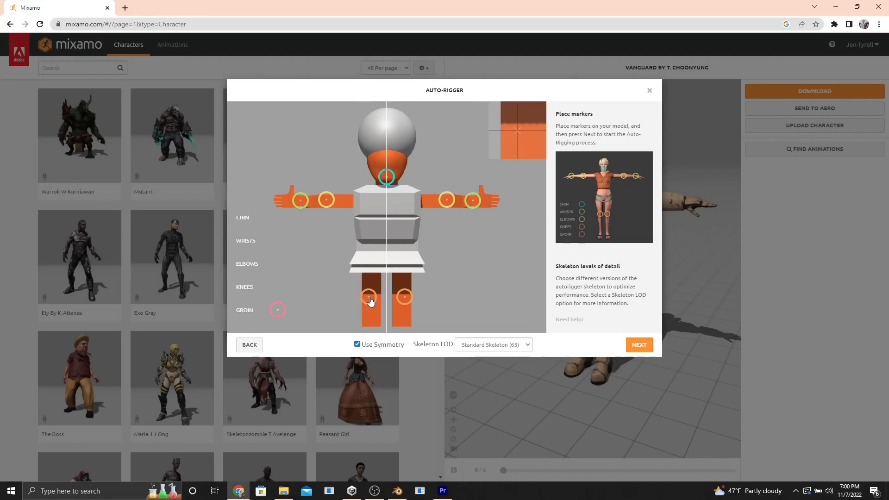
click(638, 344)
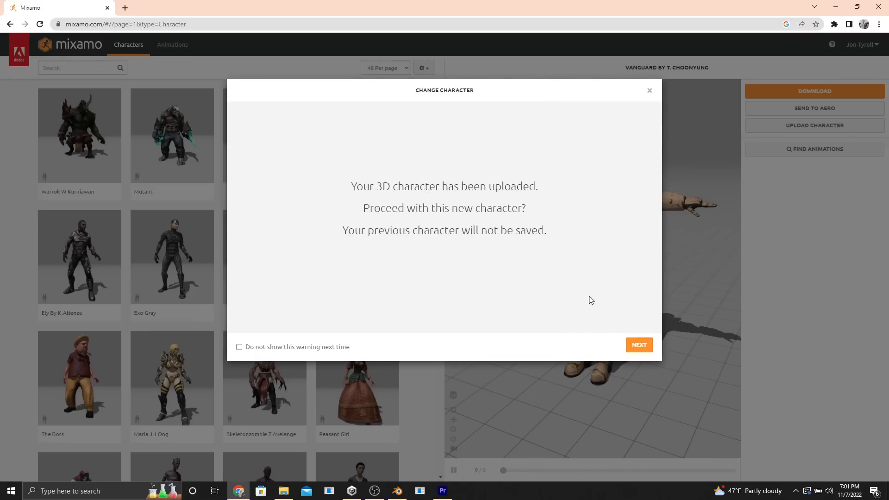
click(638, 345)
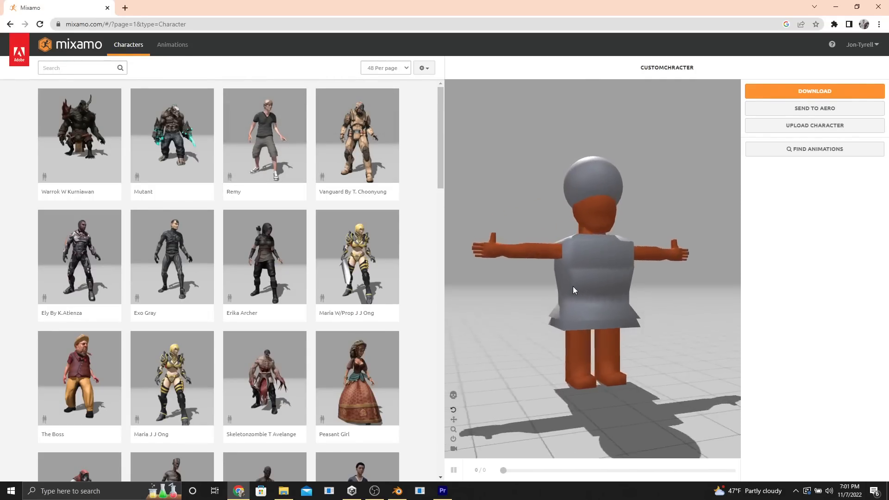
- Apply an Idle animation and download the rigged character as FBX With Skin
click(172, 45)
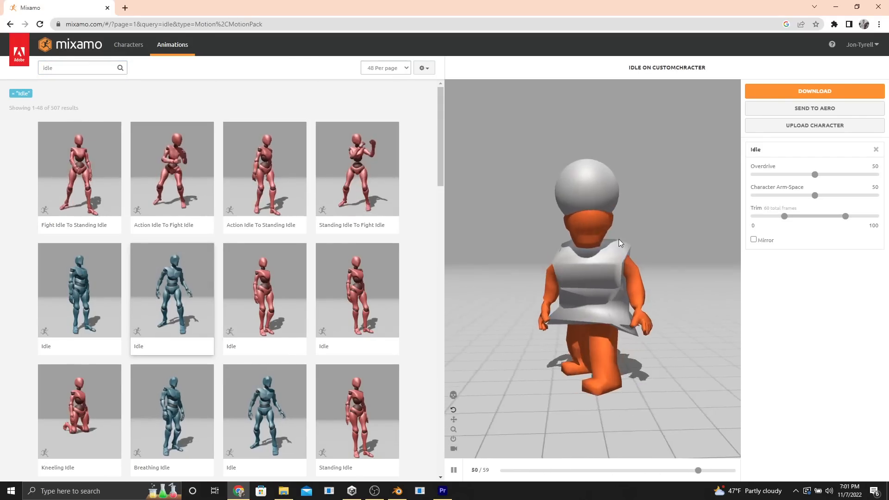
click(814, 90)
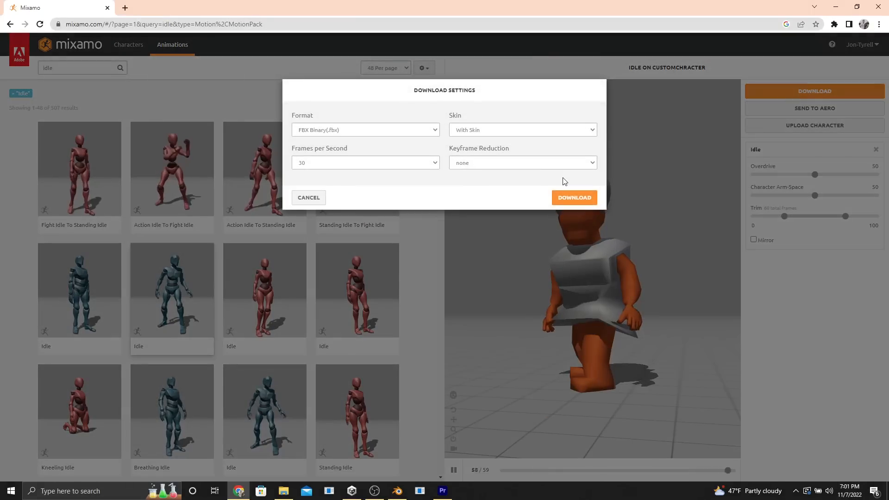
click(574, 198)
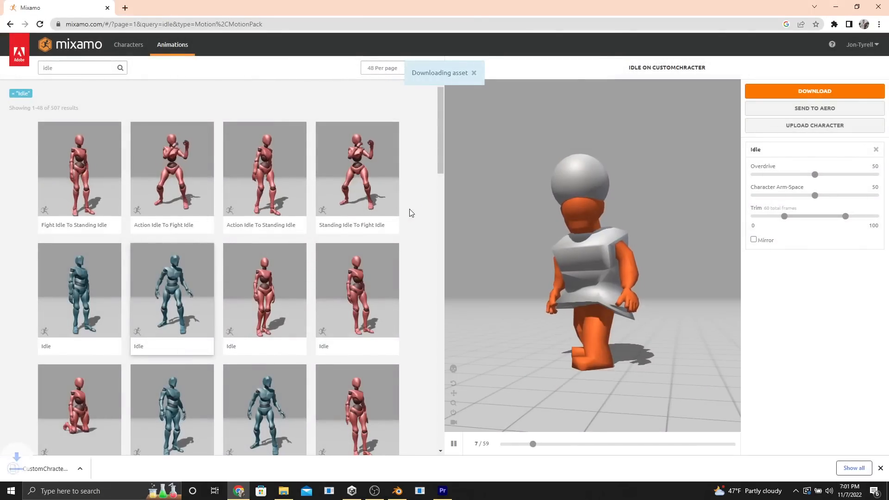
click(441, 491)
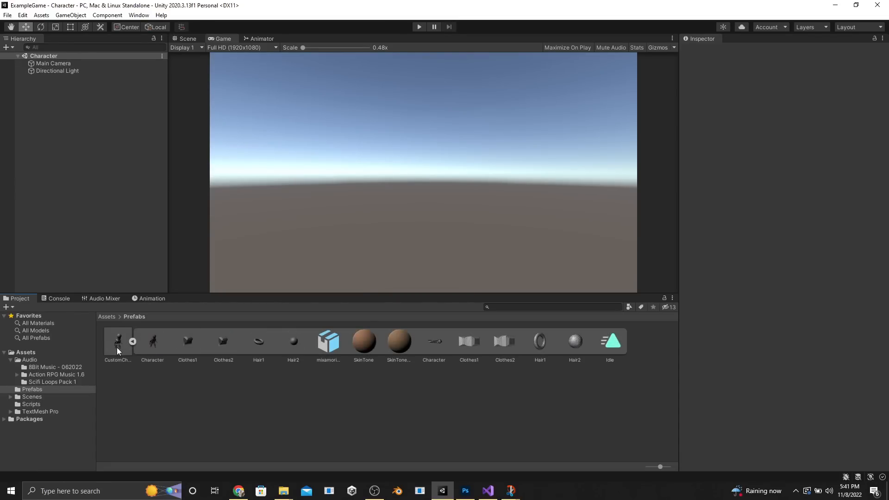
mouse_move(113, 353)
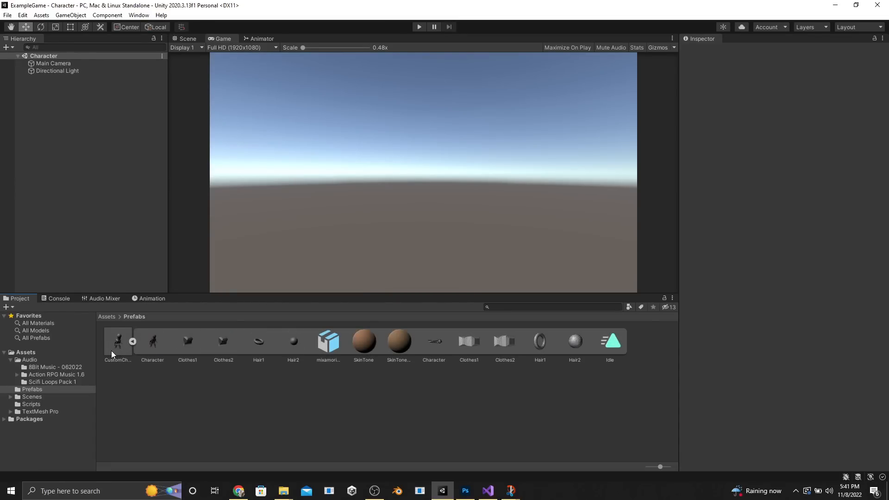
- Set the imported FBX's rig animation type and extract its materials
click(117, 341)
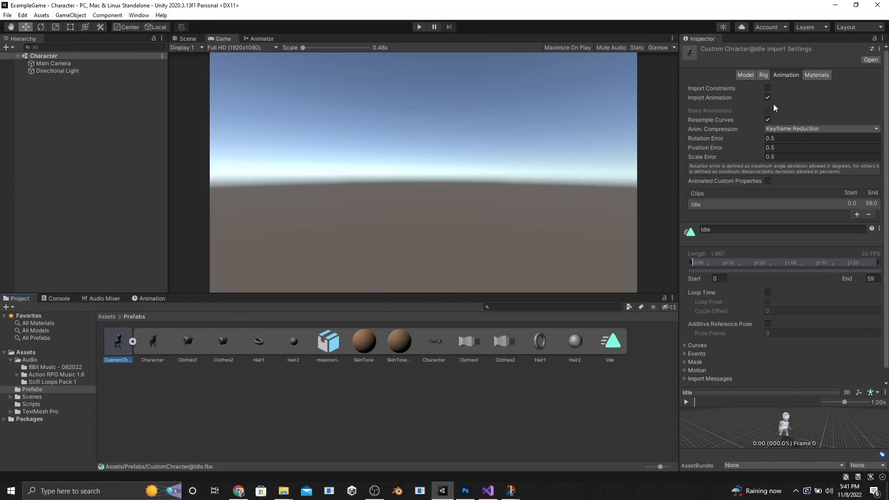
click(766, 74)
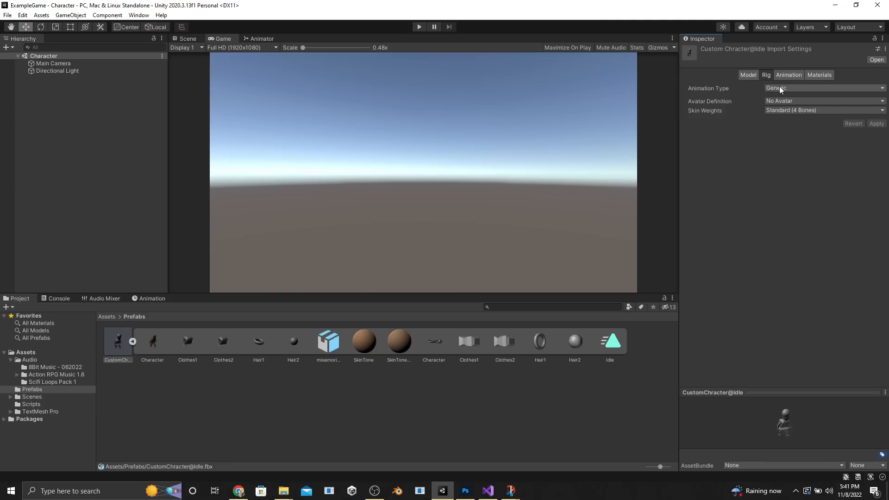
click(877, 154)
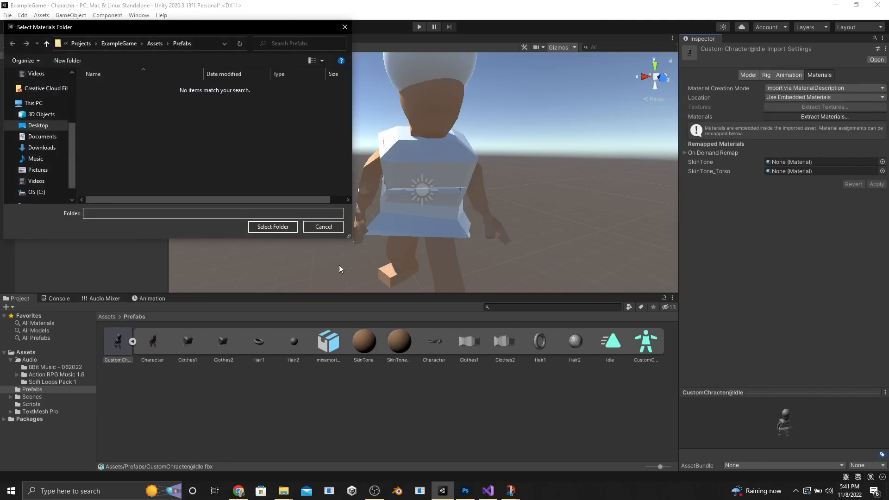
click(322, 227)
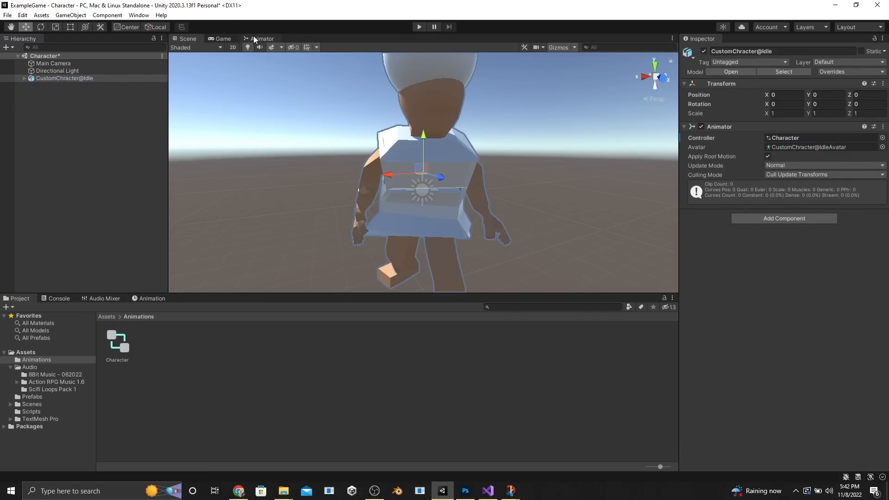
- Wire the Idle clip into the Character controller and set it to loop
click(262, 39)
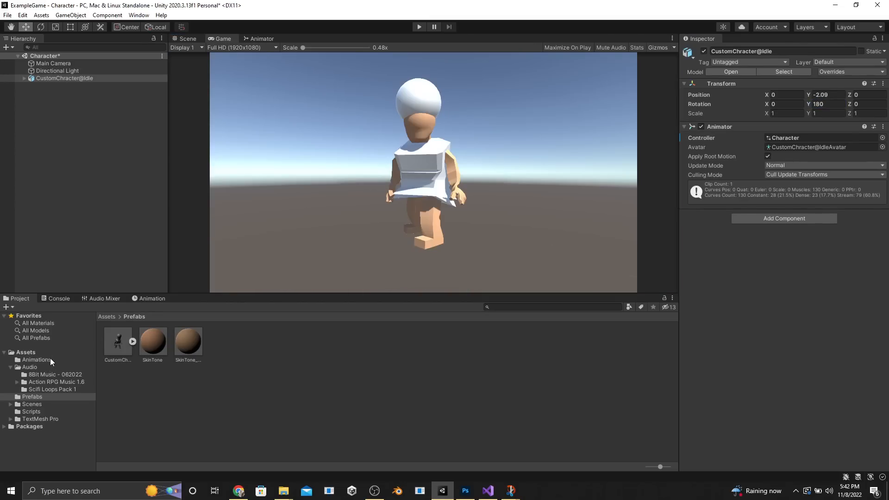
click(36, 359)
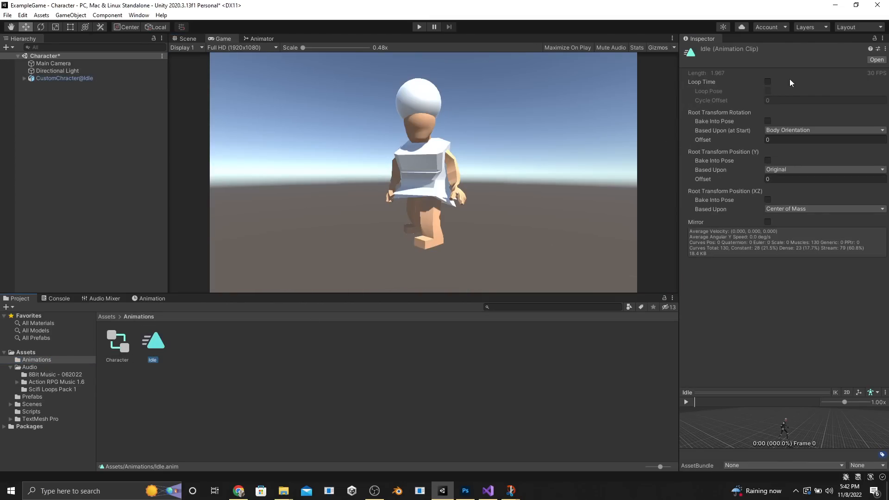
click(768, 82)
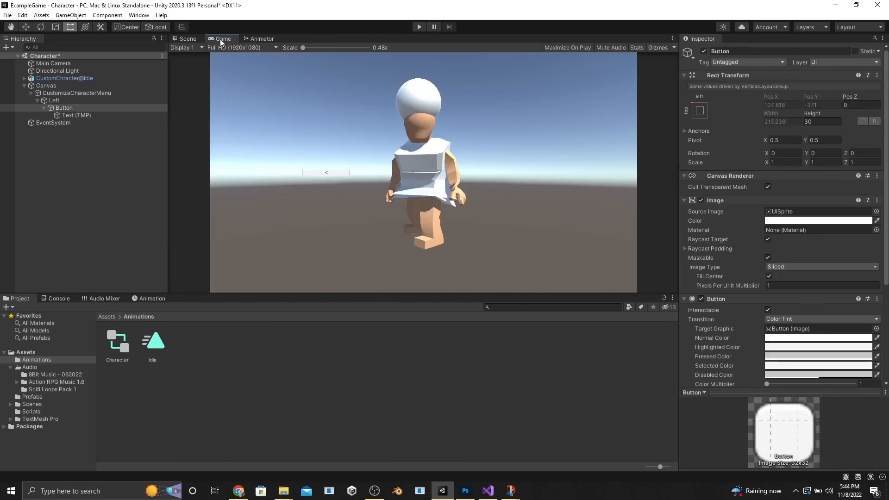
- Duplicate the arrow button group into a right column and add the SkinTones buttons
click(187, 39)
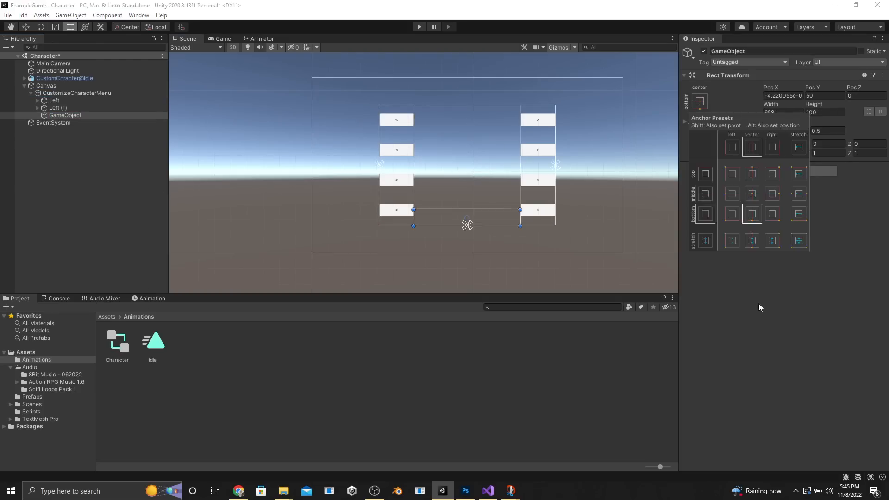
click(221, 39)
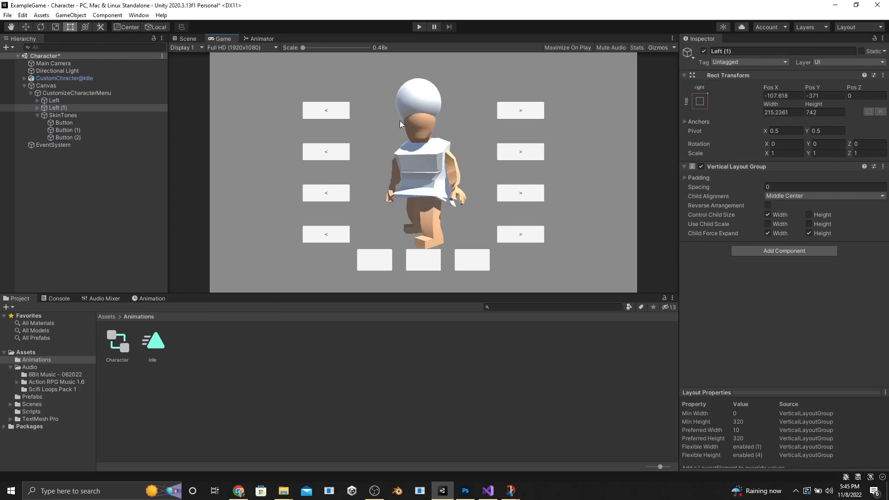
mouse_move(376, 158)
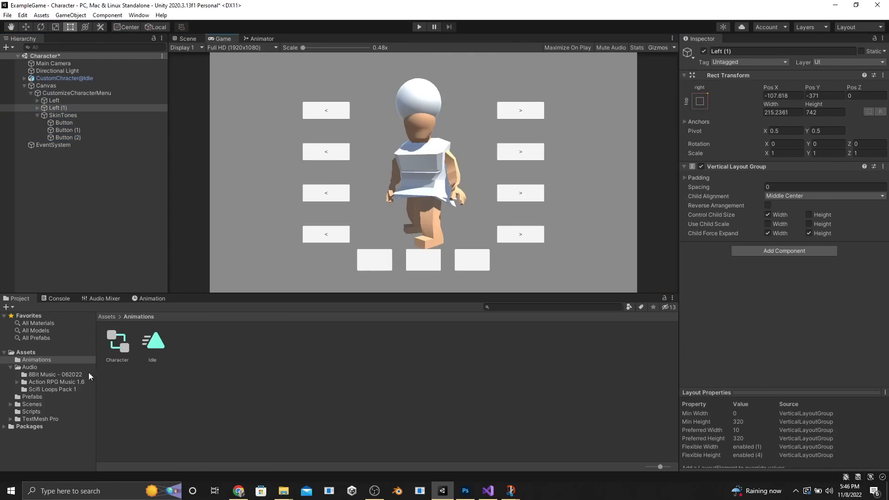
- Locate the CustomizeCharacter script in Assets/Scripts and bring it up for editing
click(31, 412)
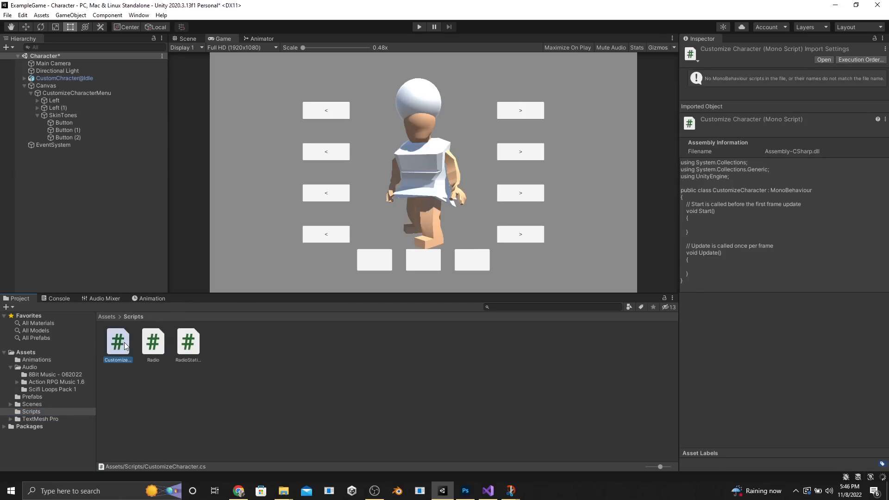
click(155, 380)
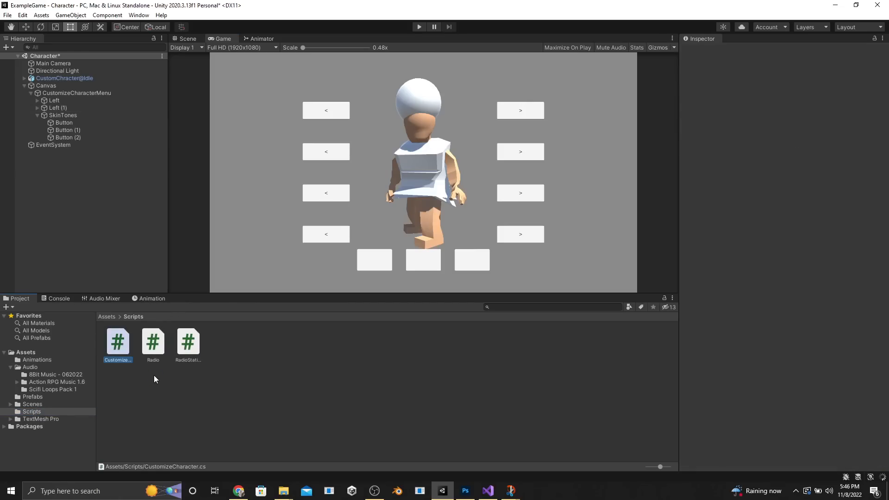